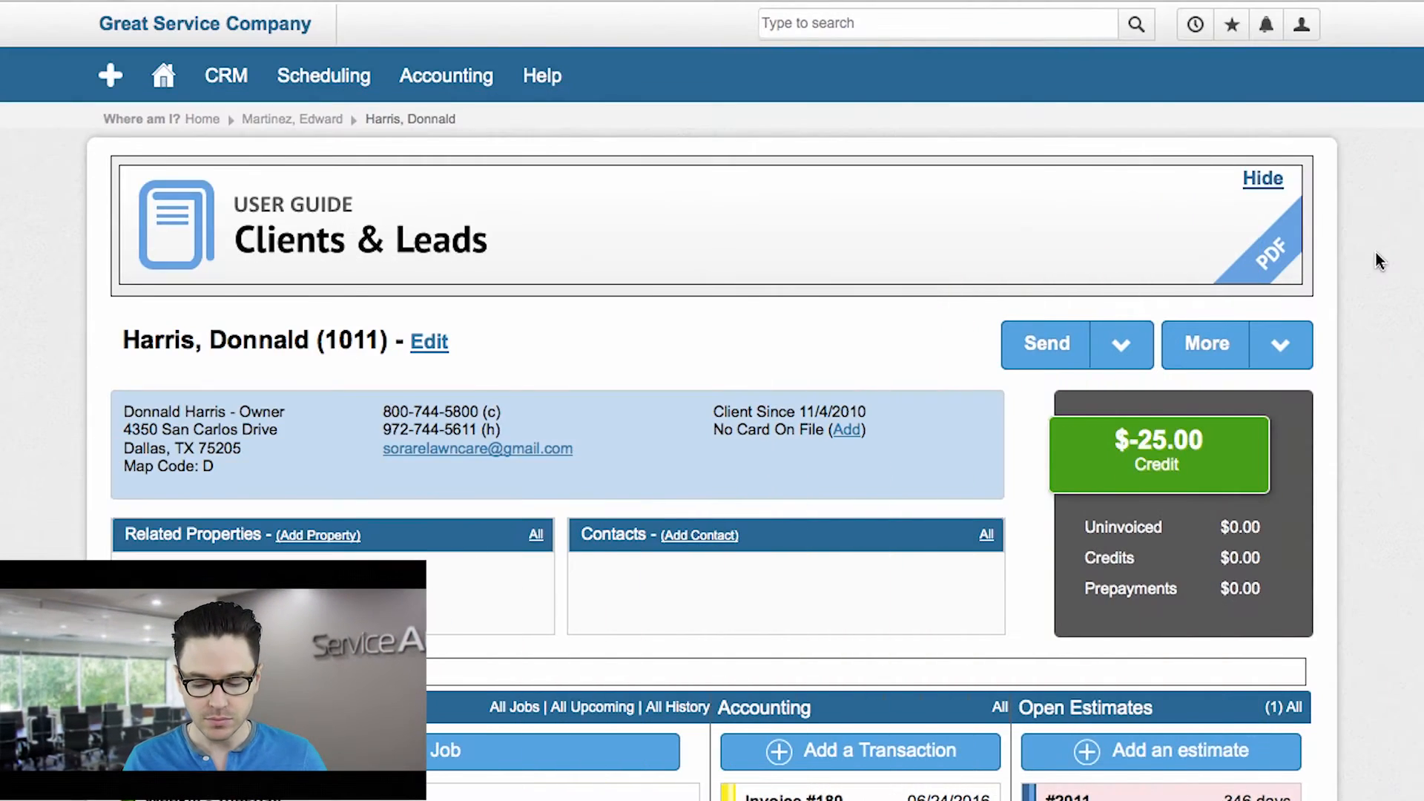
scroll("down", 3)
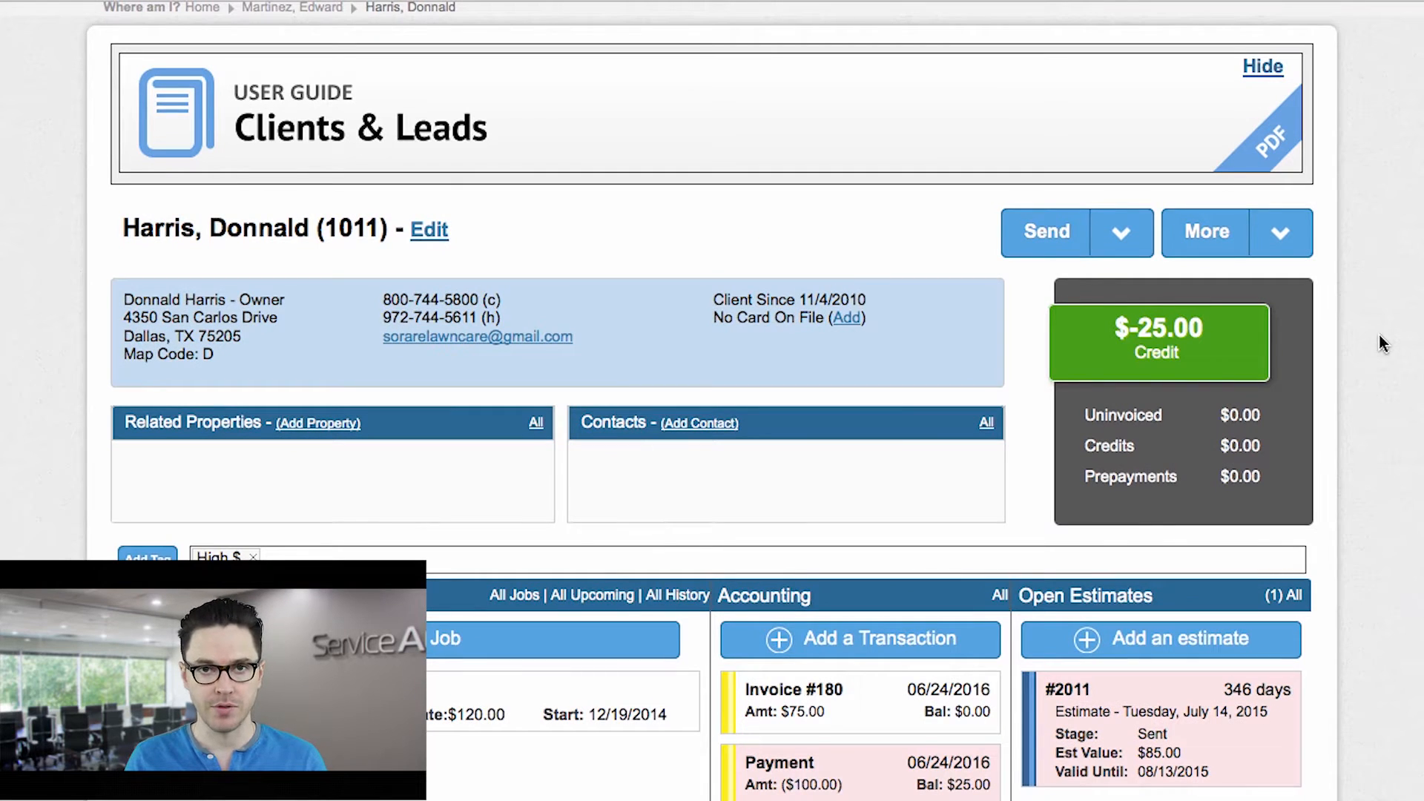
scroll("down", 3)
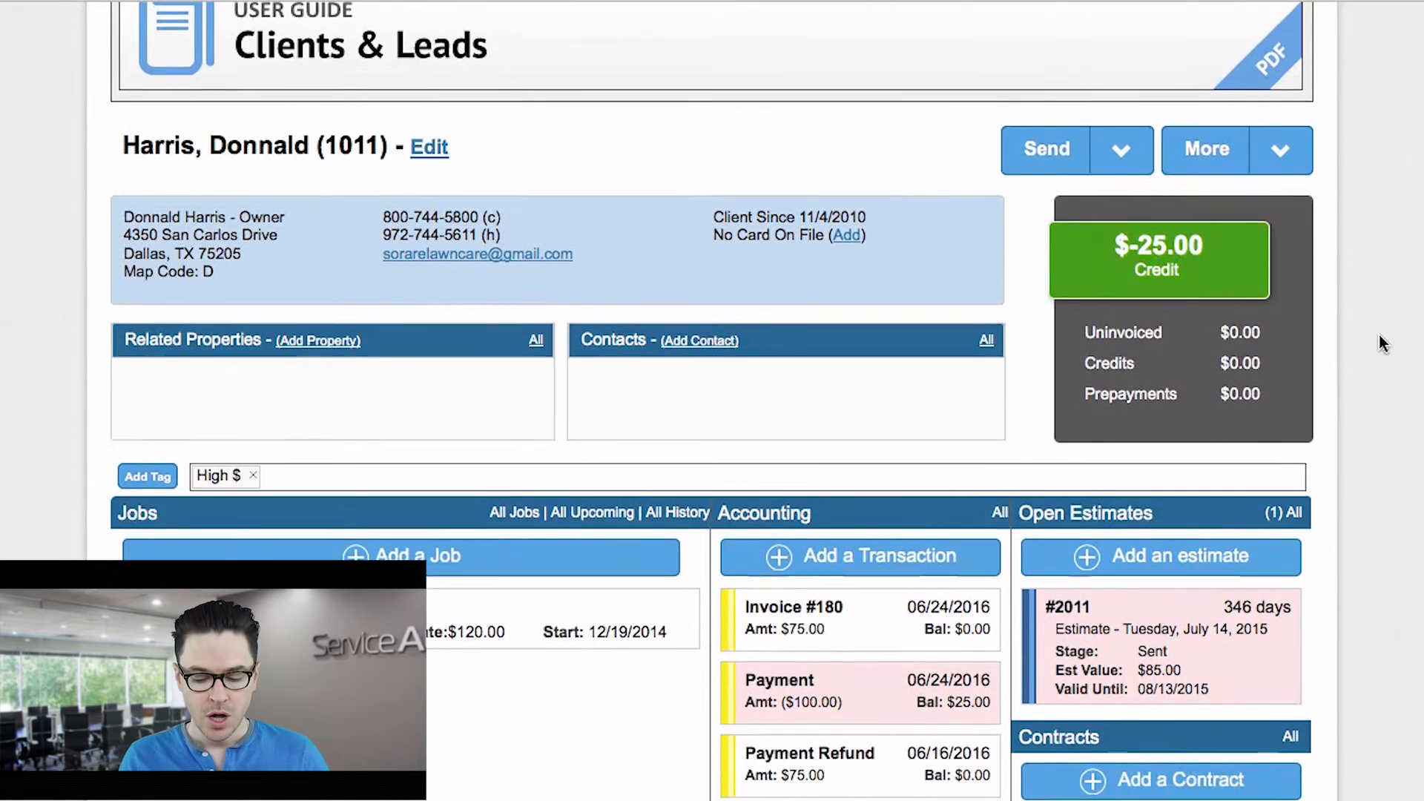
scroll("down", 3)
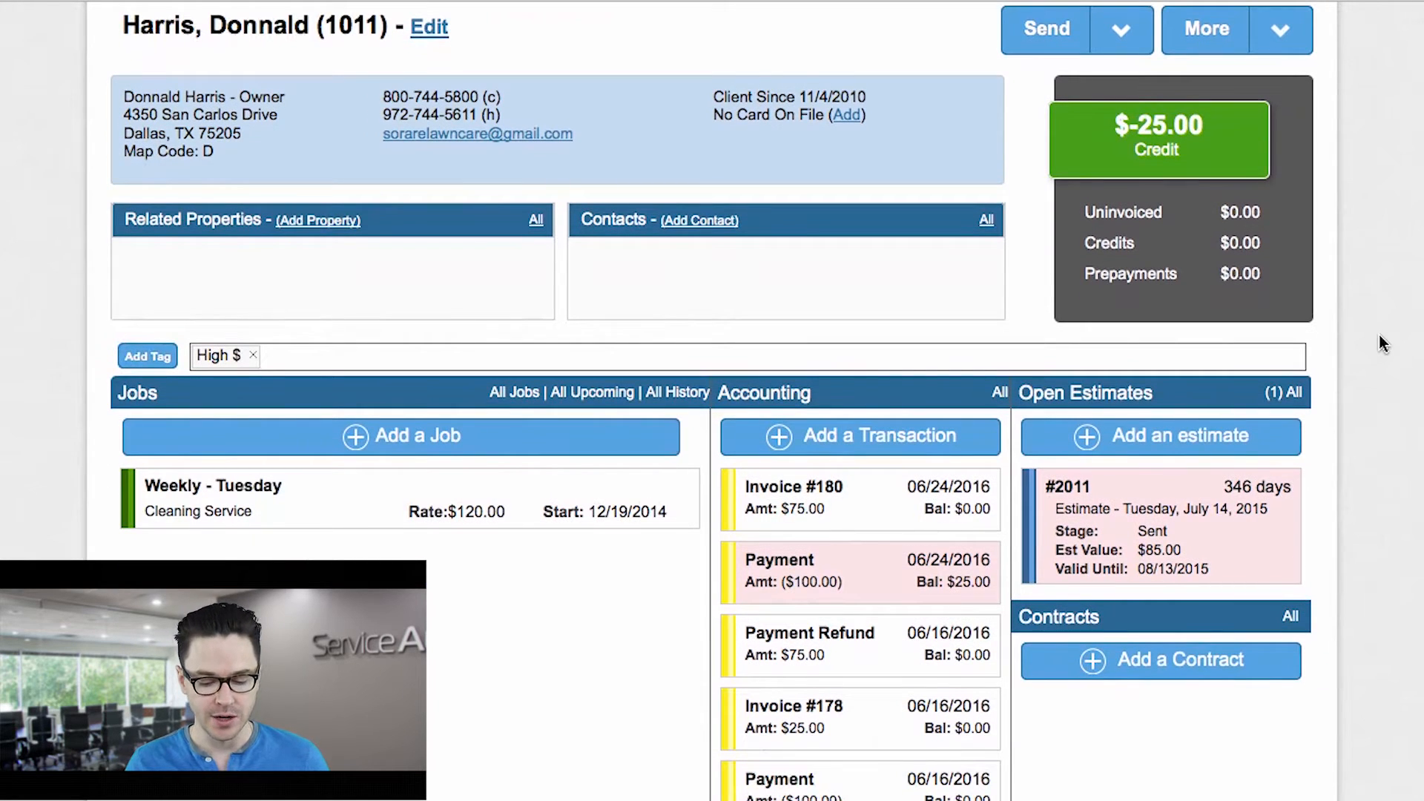
mouse_move(1198, 166)
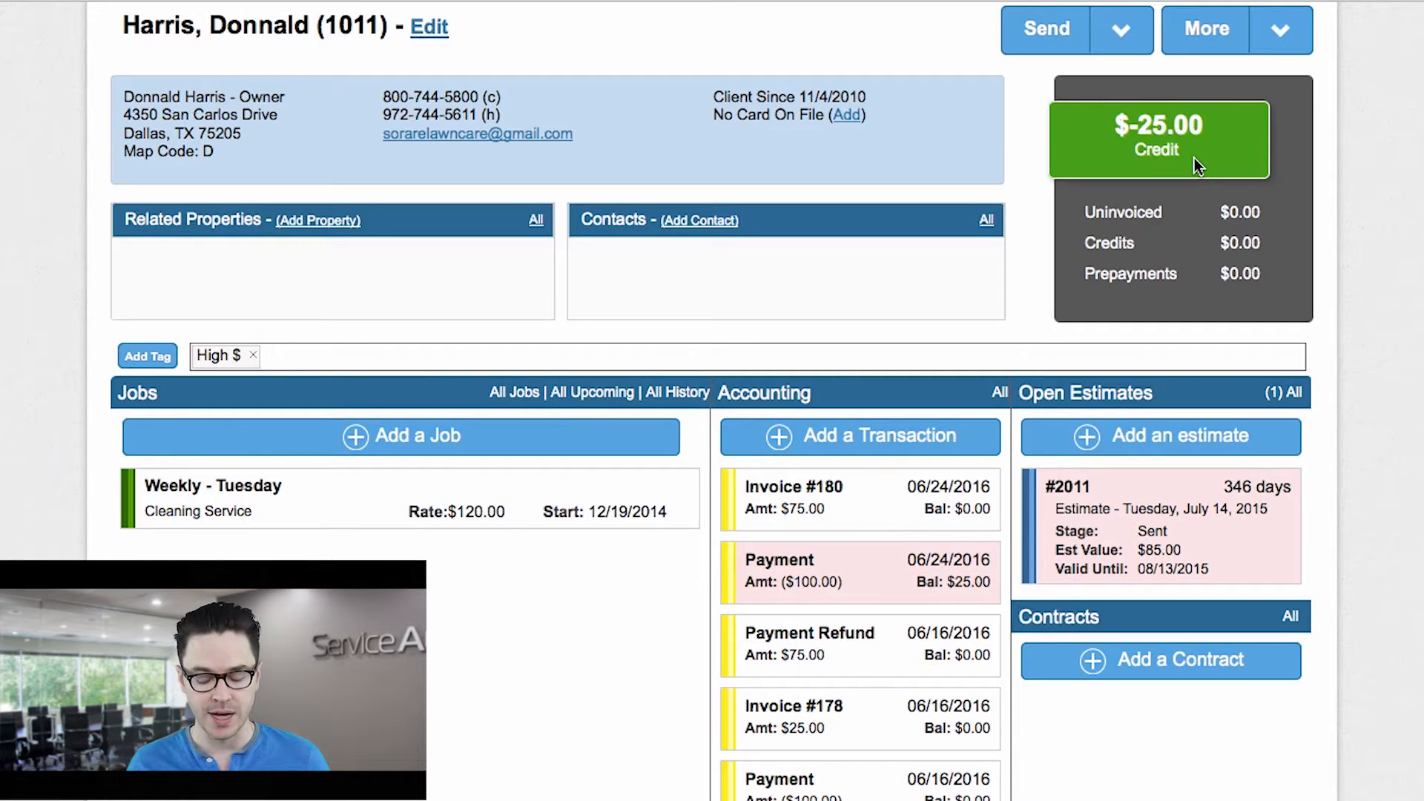
scroll("down", 3)
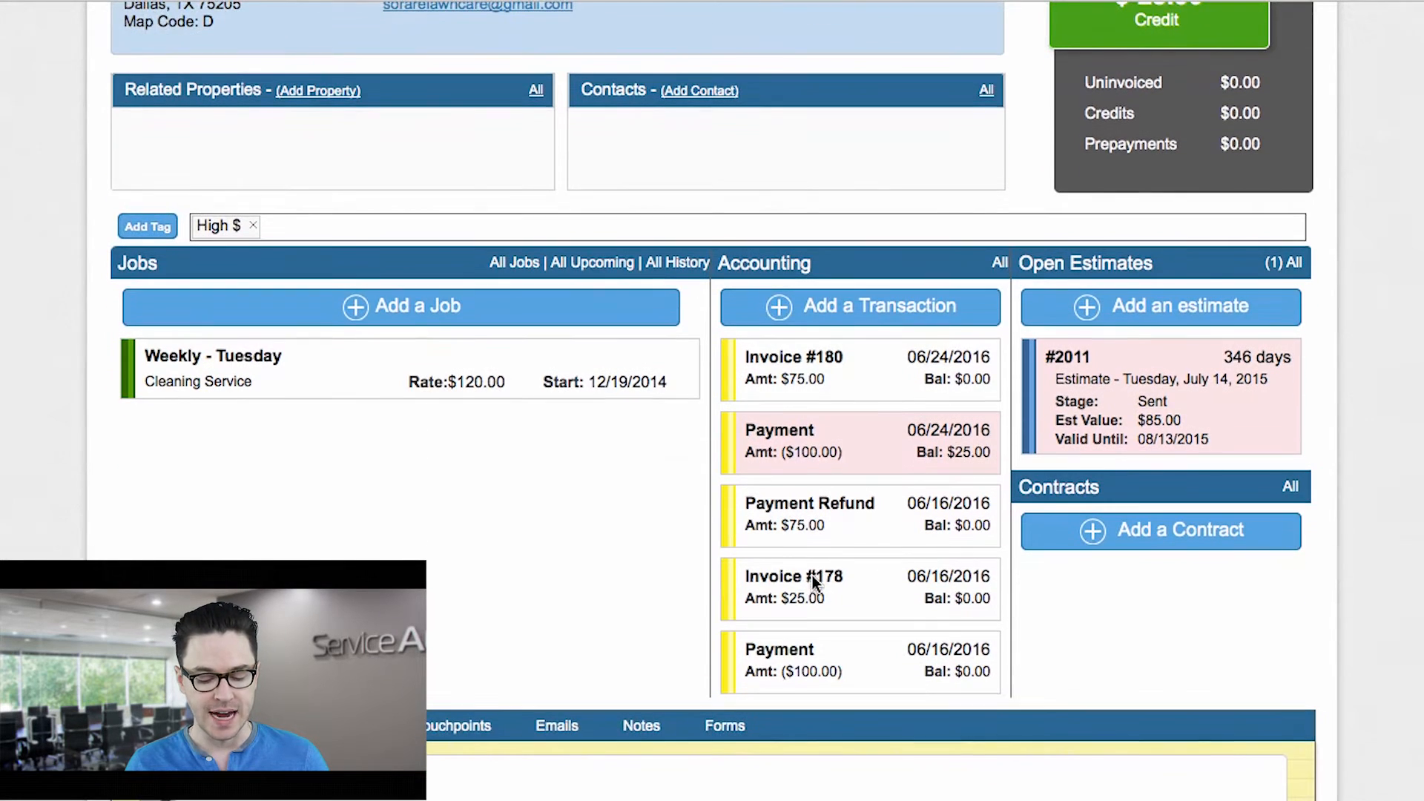
mouse_move(867, 391)
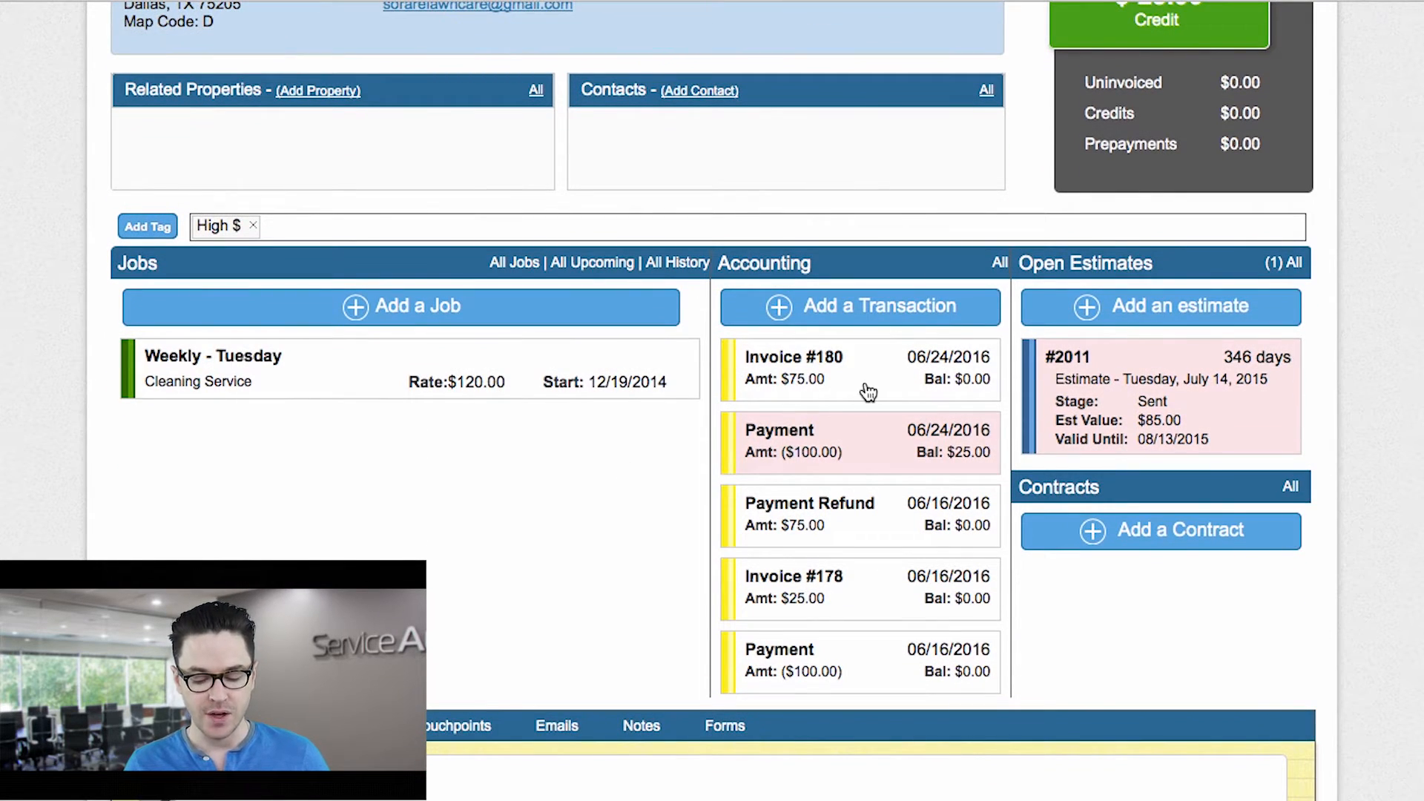
mouse_move(840, 386)
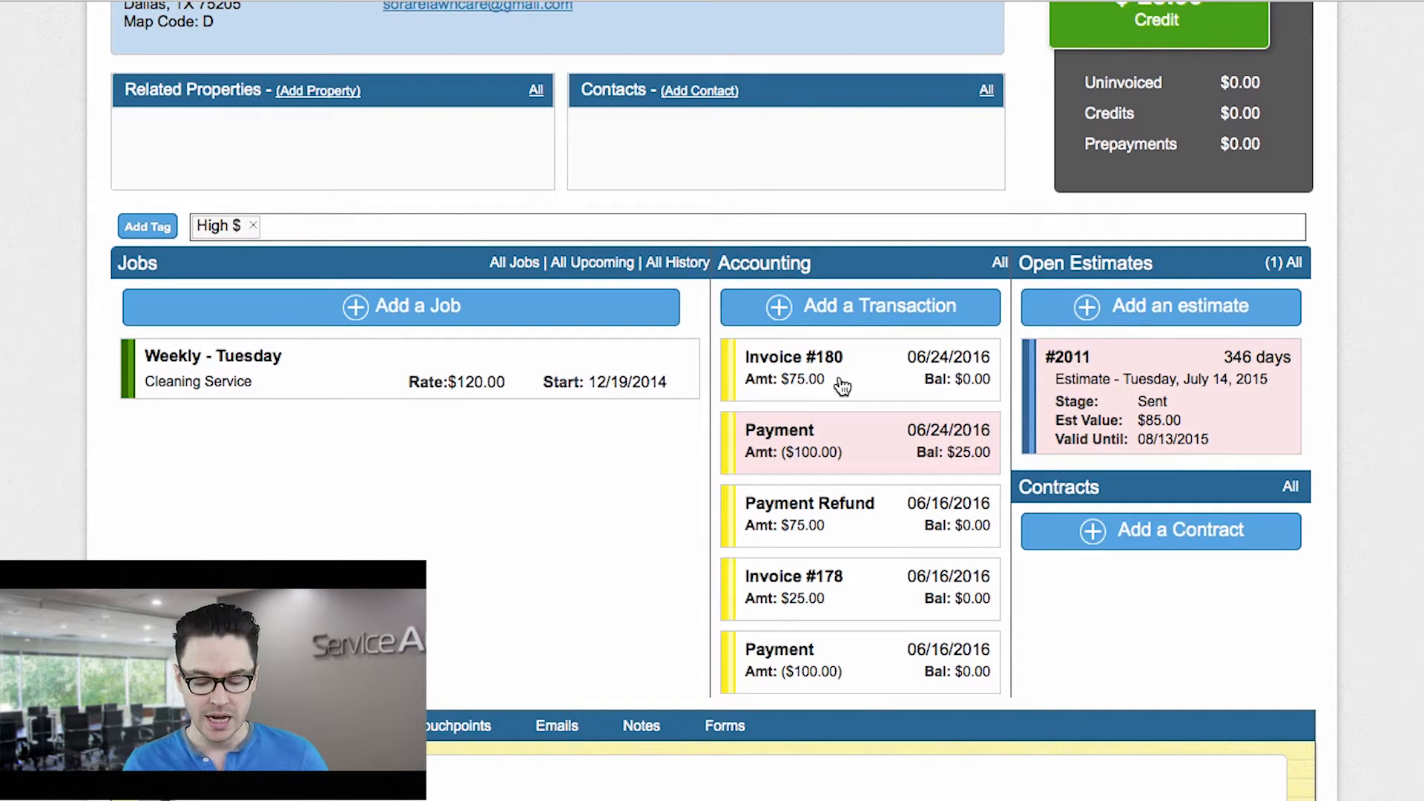
left_click(792, 356)
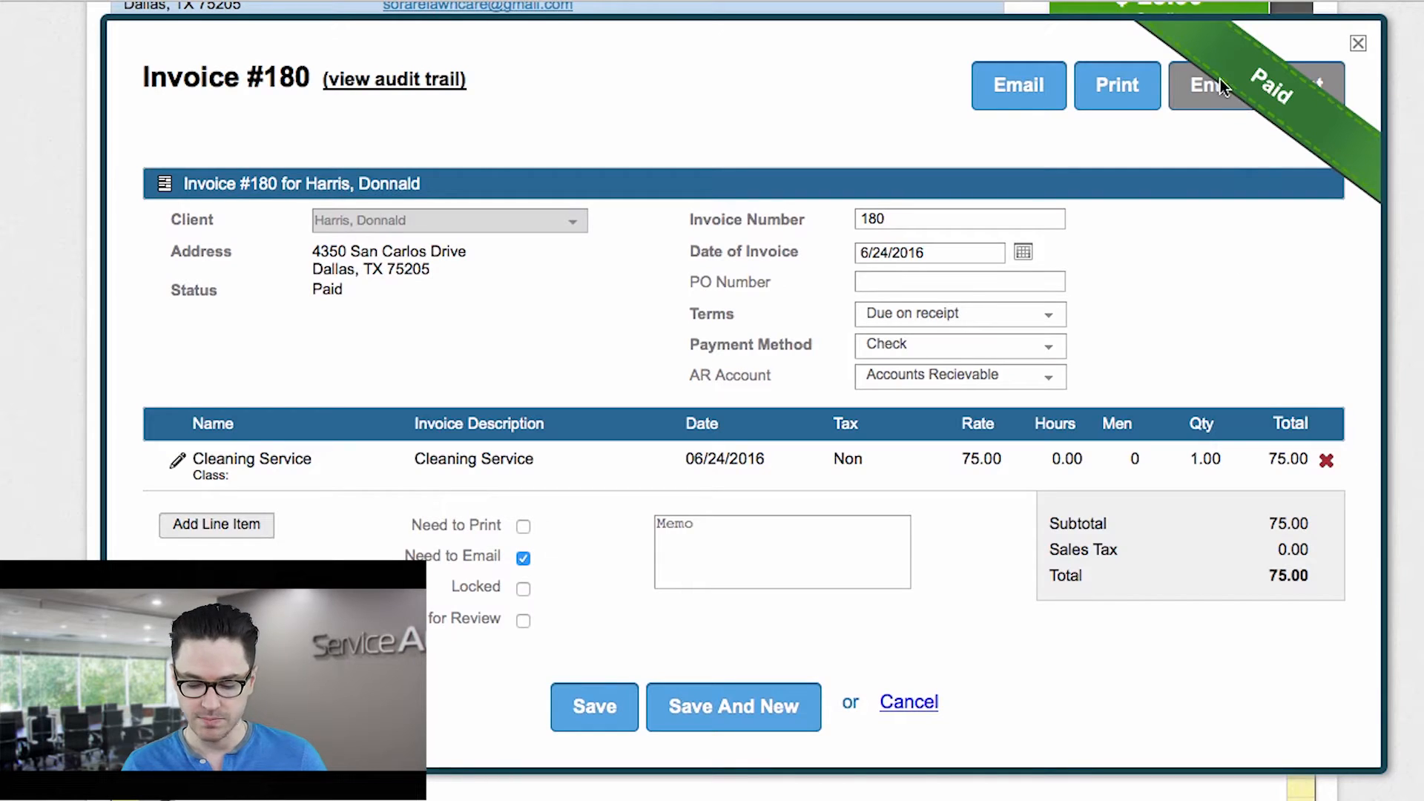
mouse_move(1056, 270)
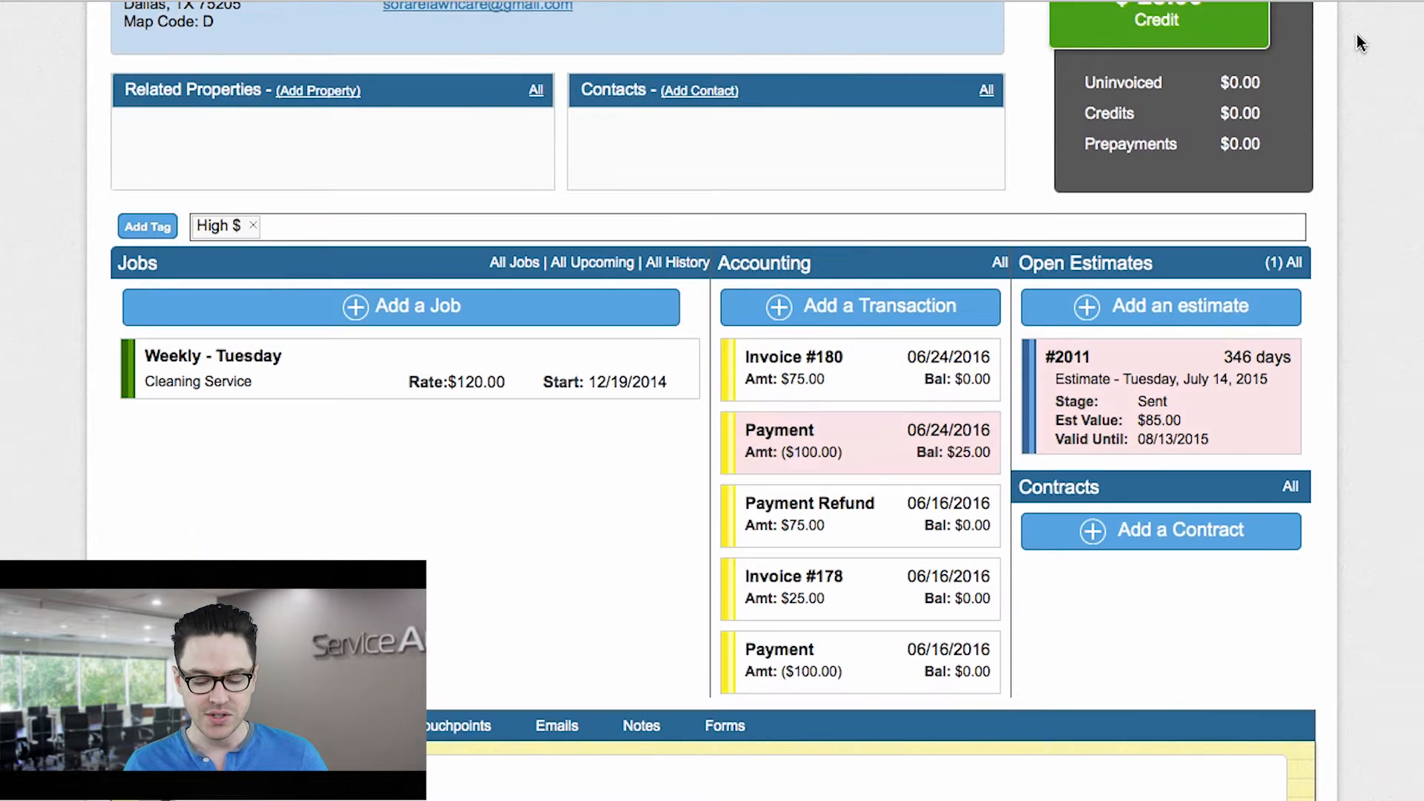
mouse_move(854, 454)
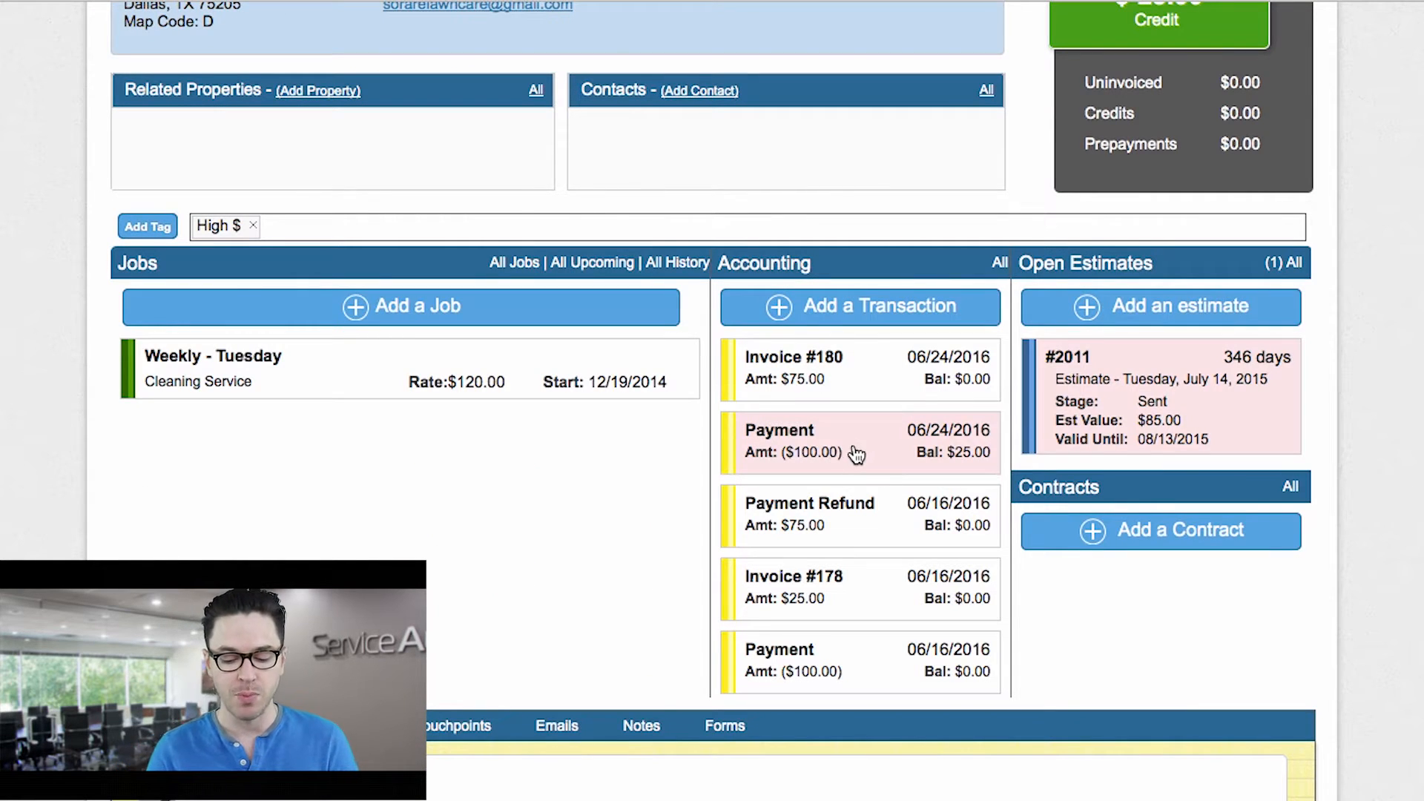
mouse_move(854, 454)
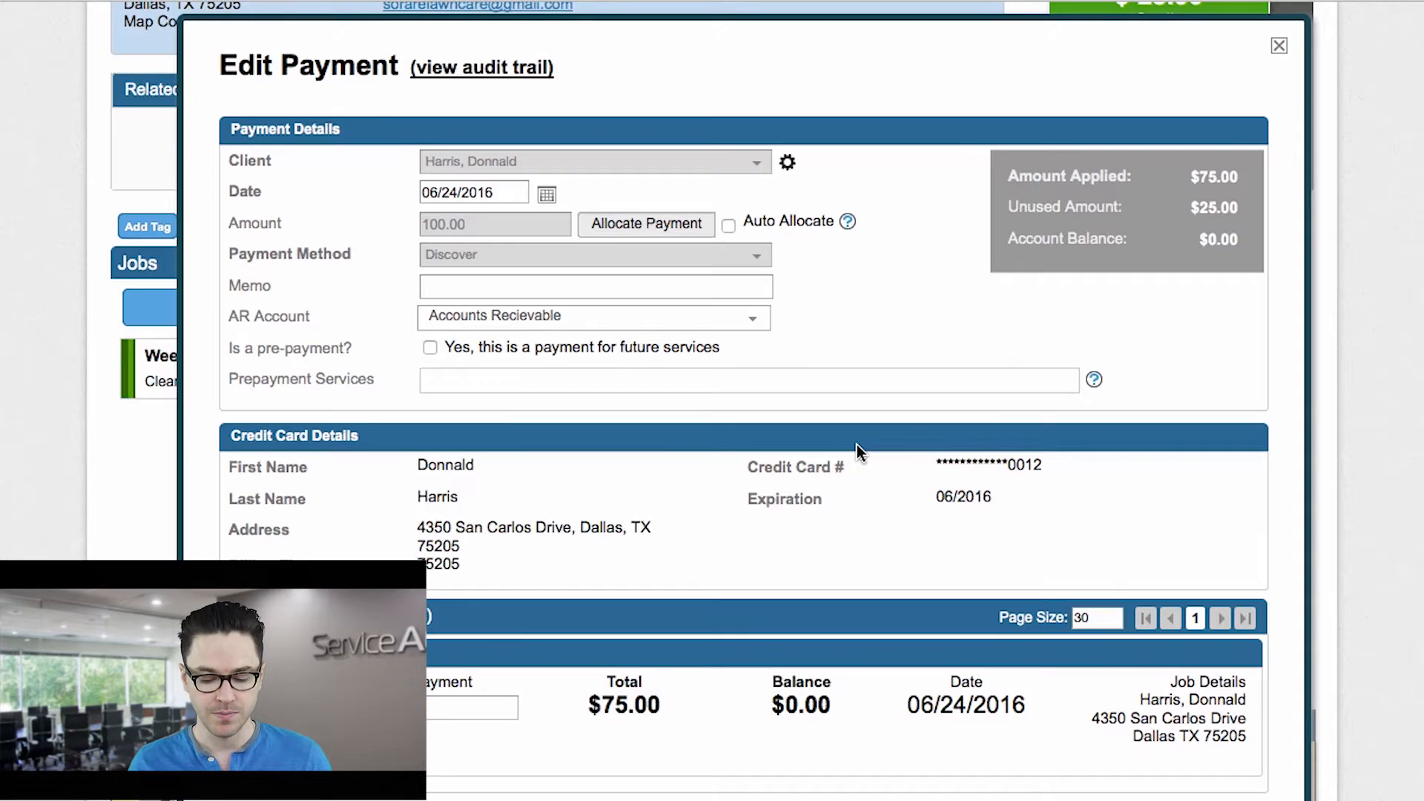
scroll("down", 3)
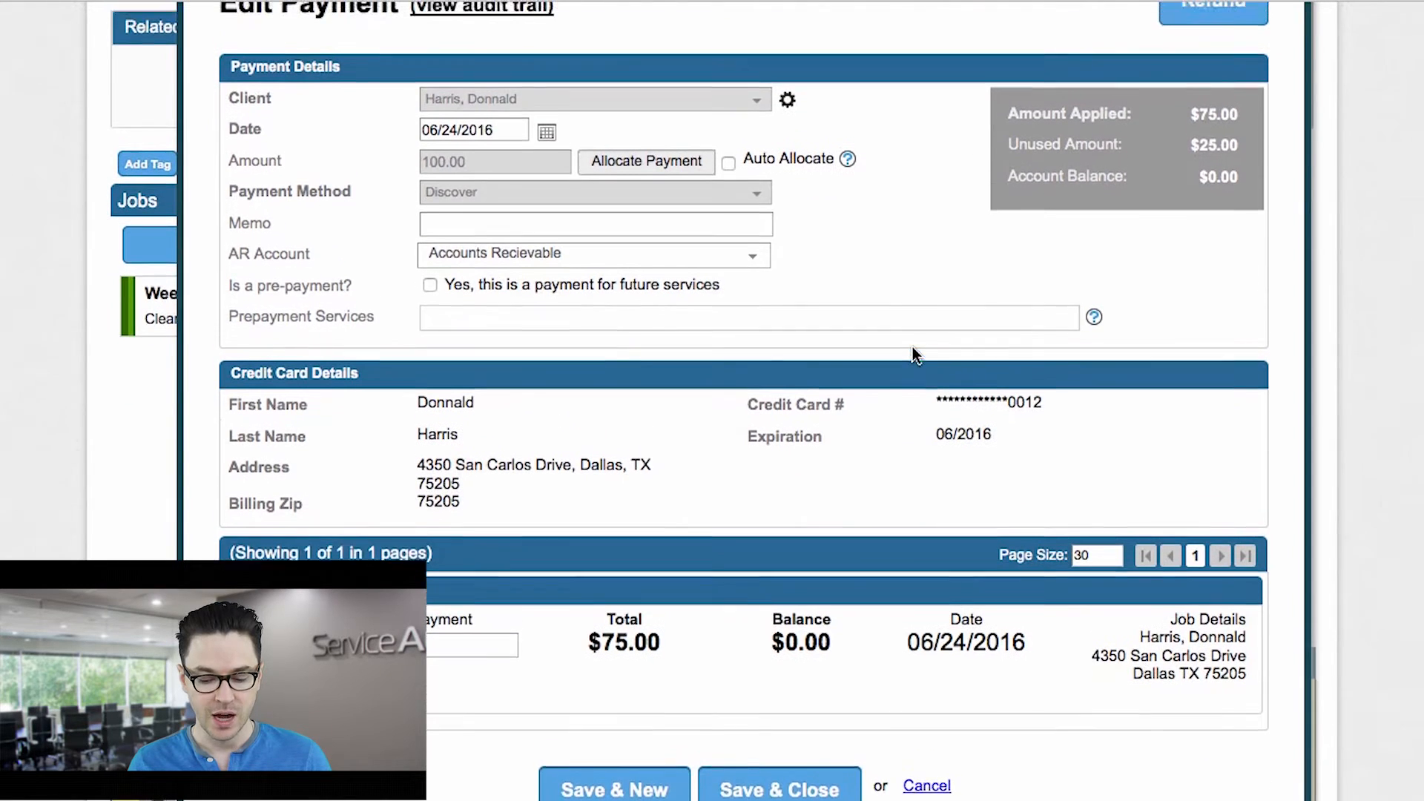
scroll("up", 3)
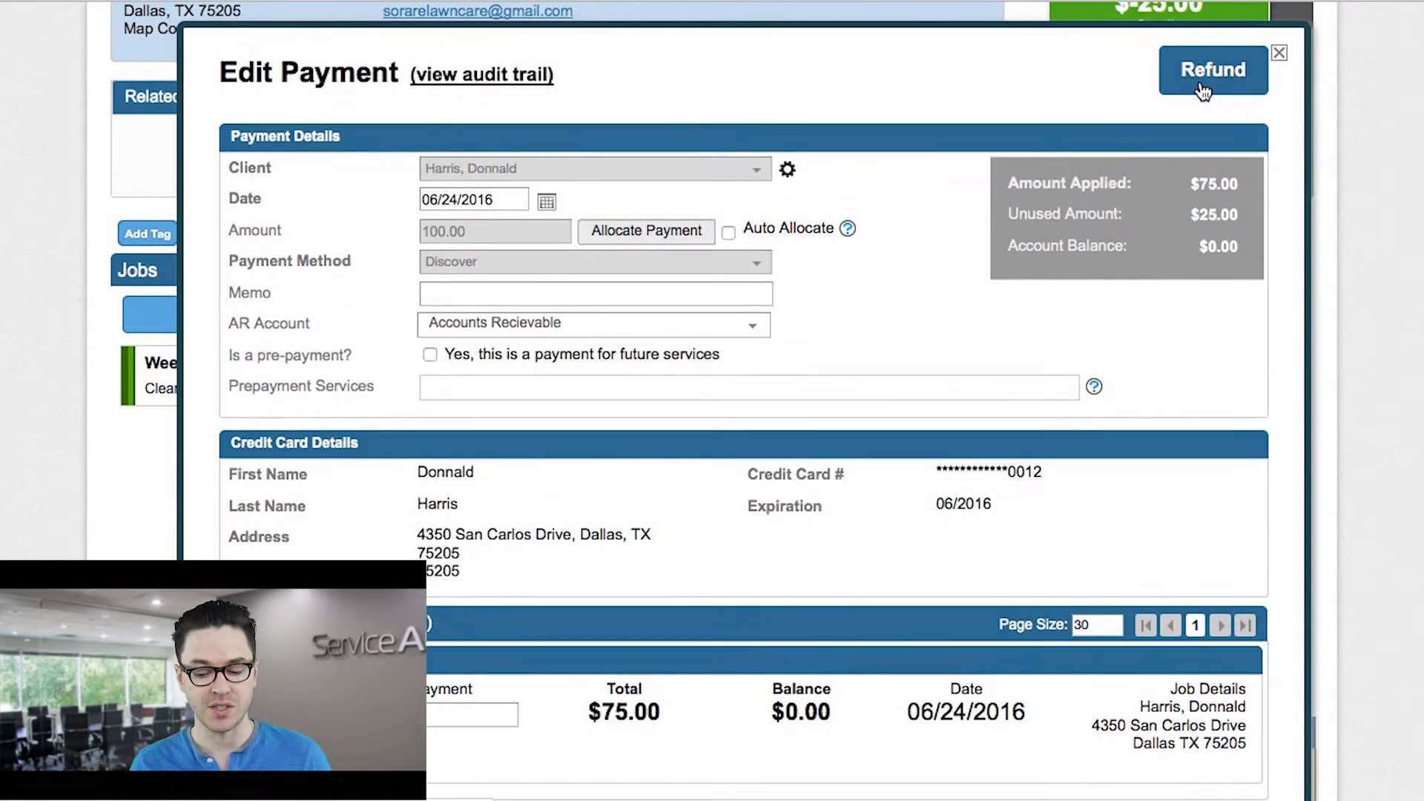
mouse_move(1212, 77)
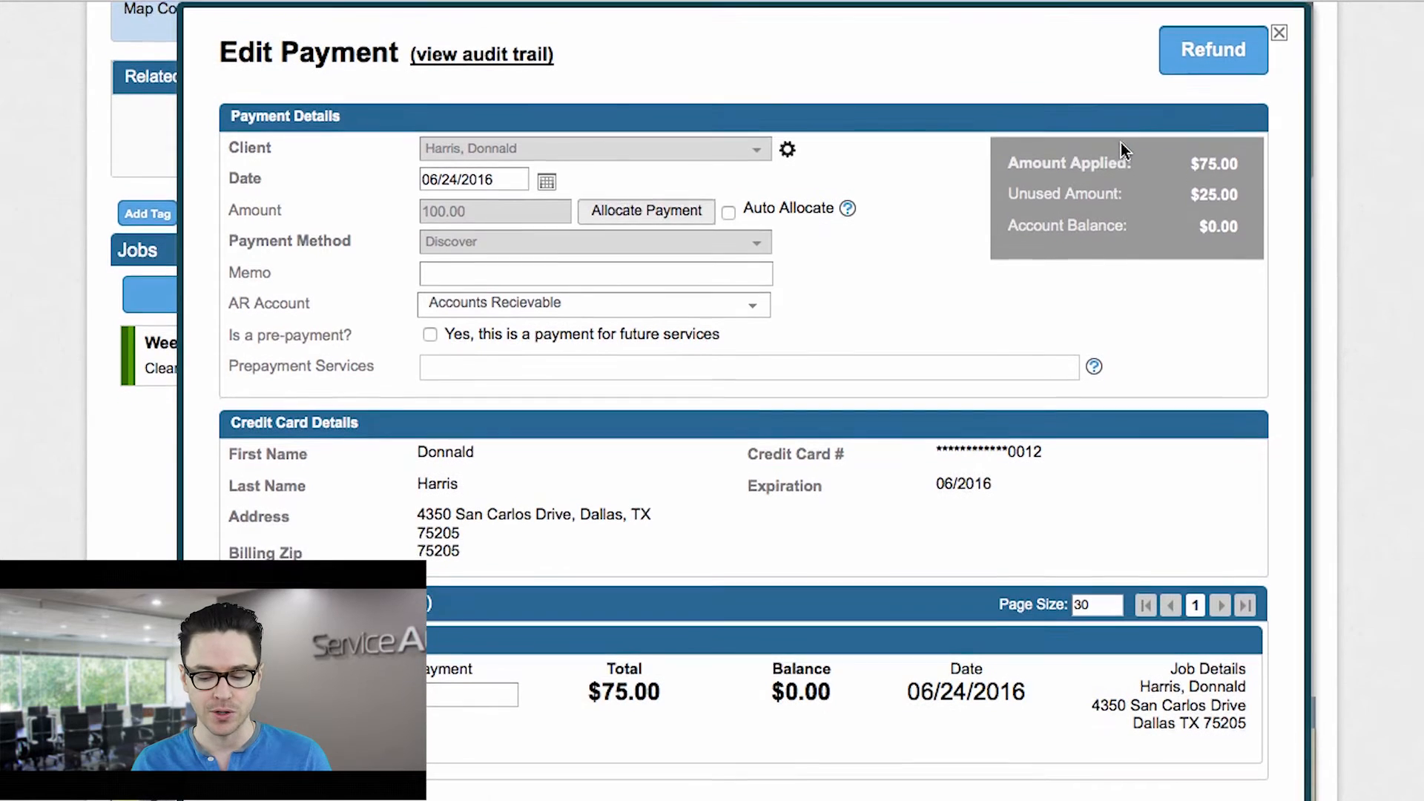
Step: Start a refund on Harris's $100.00 payment to get the full-or-overpayment refund choice
left_click(1212, 49)
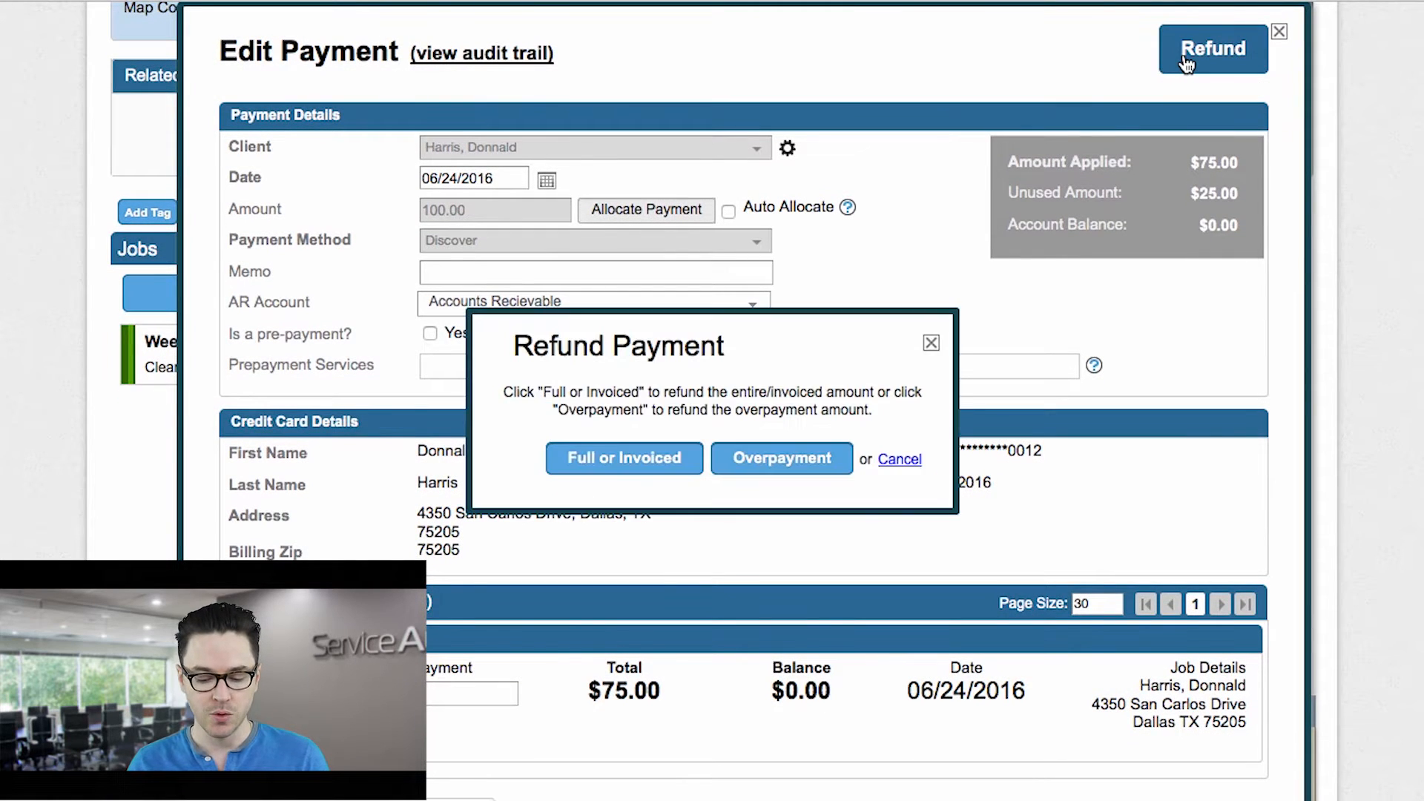
mouse_move(680, 392)
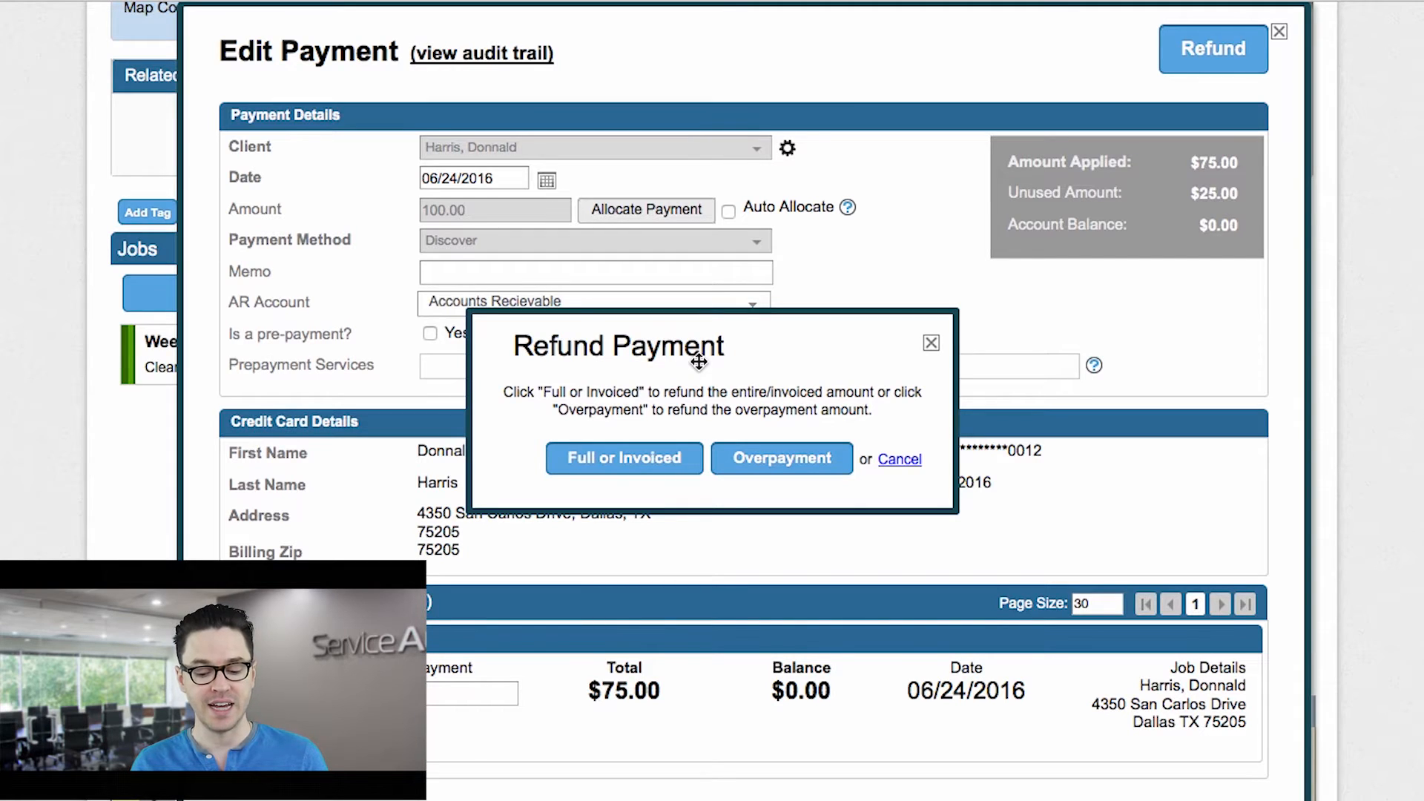
mouse_move(667, 416)
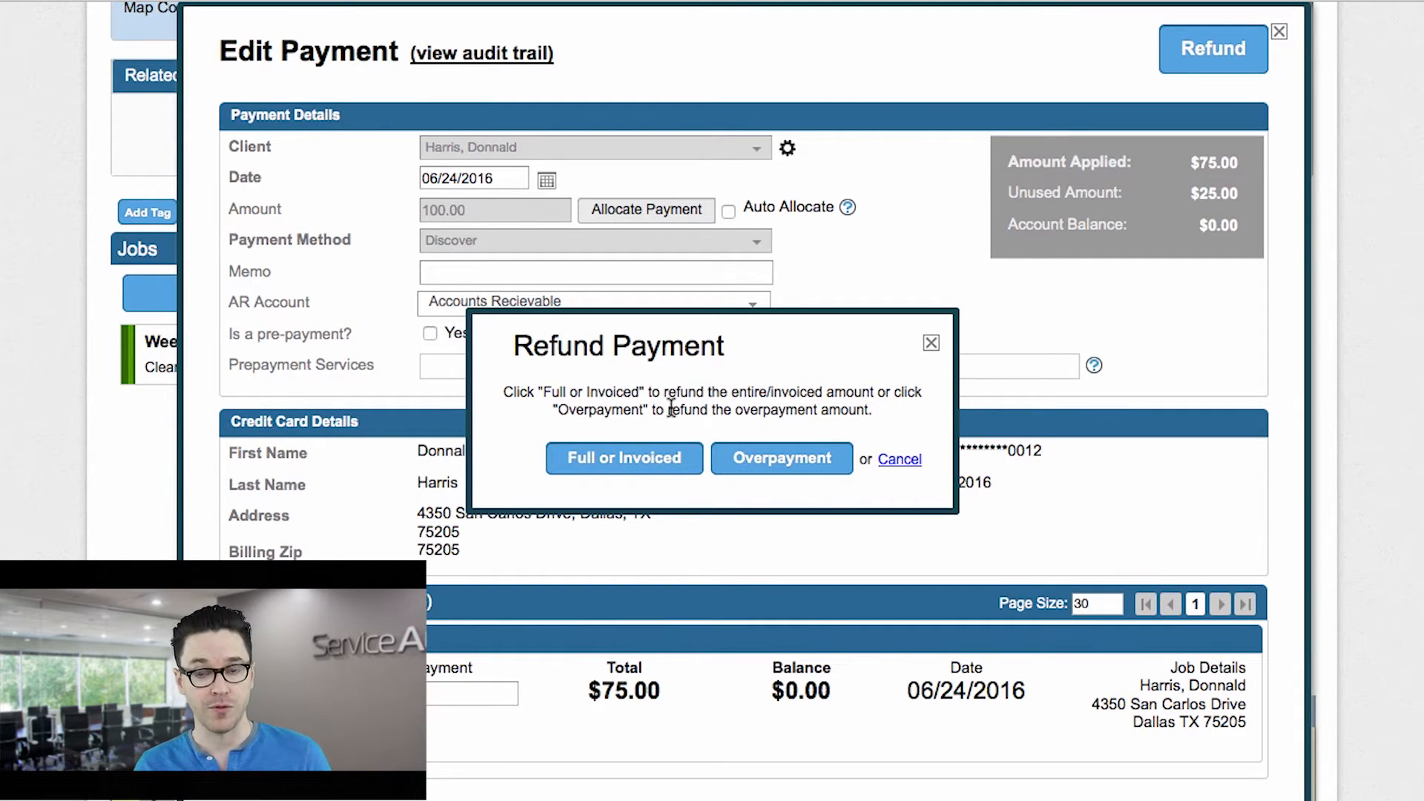
mouse_move(624, 458)
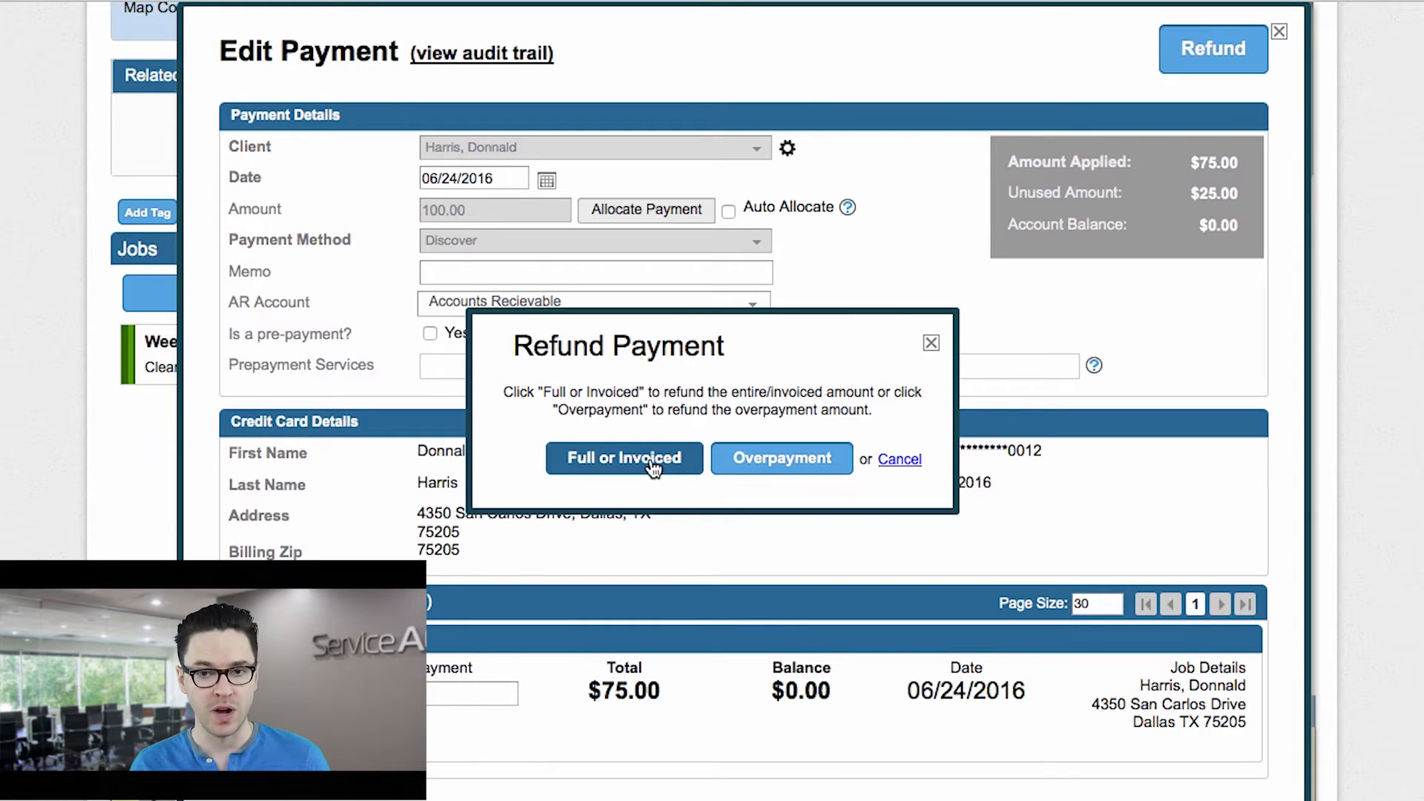
mouse_move(781, 458)
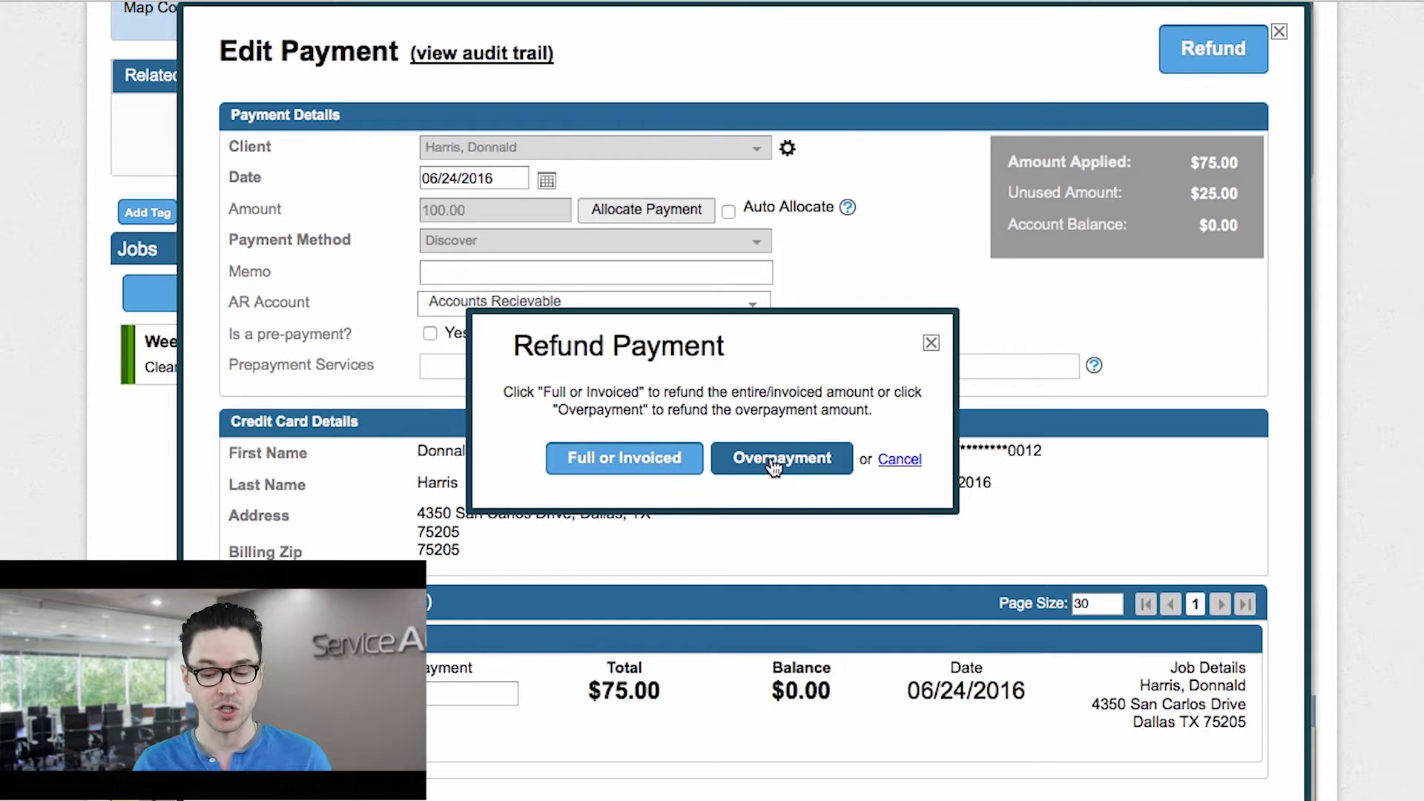
mouse_move(788, 468)
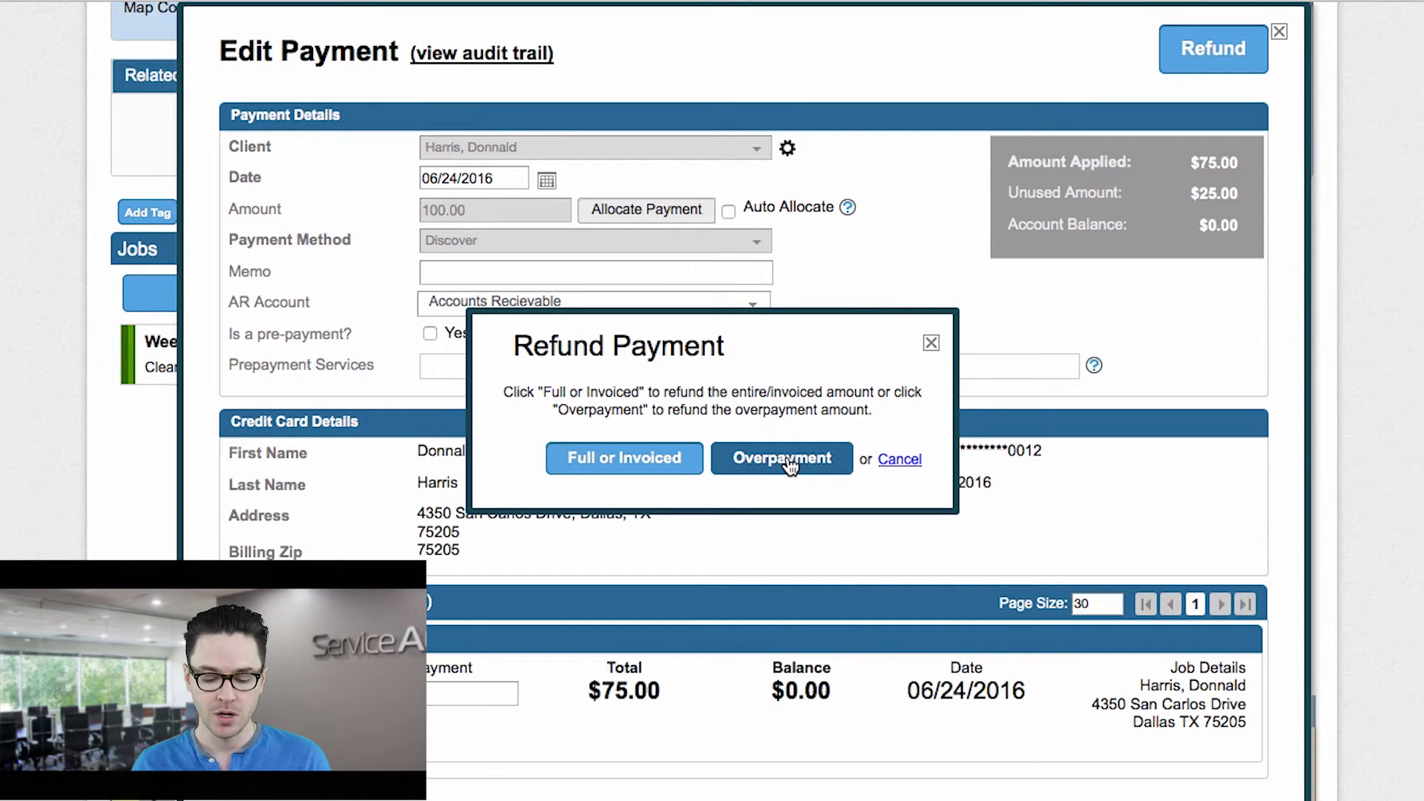
Step: Choose Overpayment so the Add Refund form pre-fills Harris's $25.00 refund to Discover
left_click(781, 458)
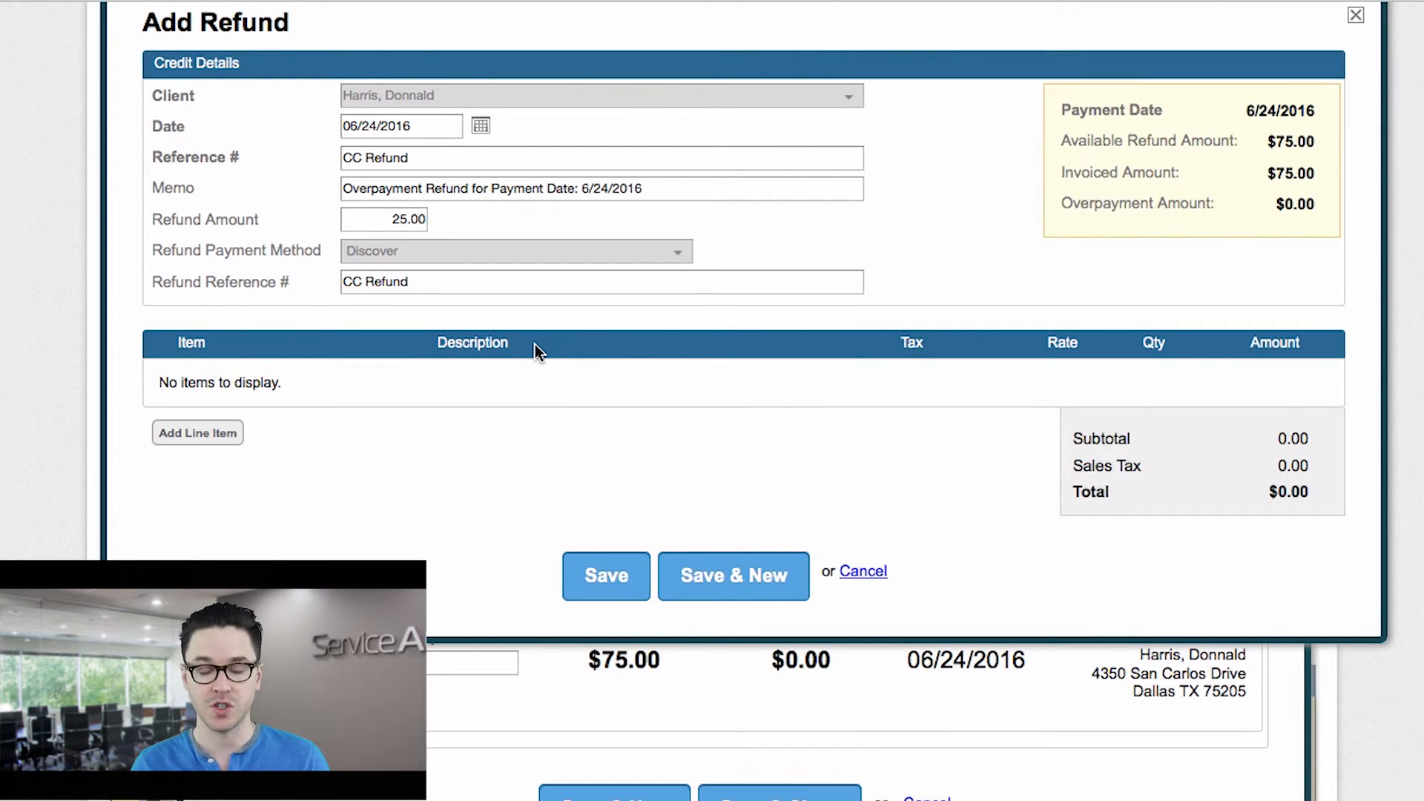
mouse_move(583, 379)
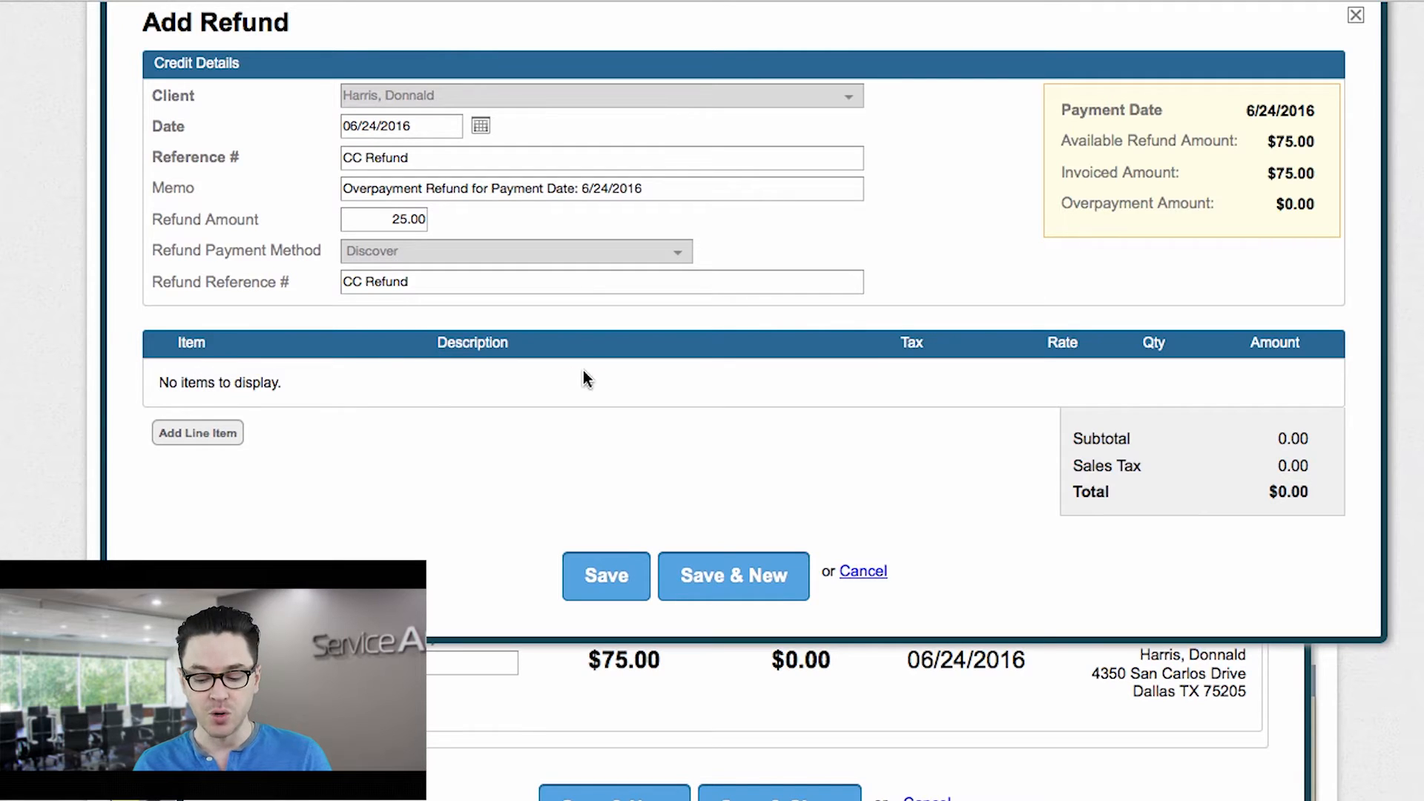
mouse_move(482, 377)
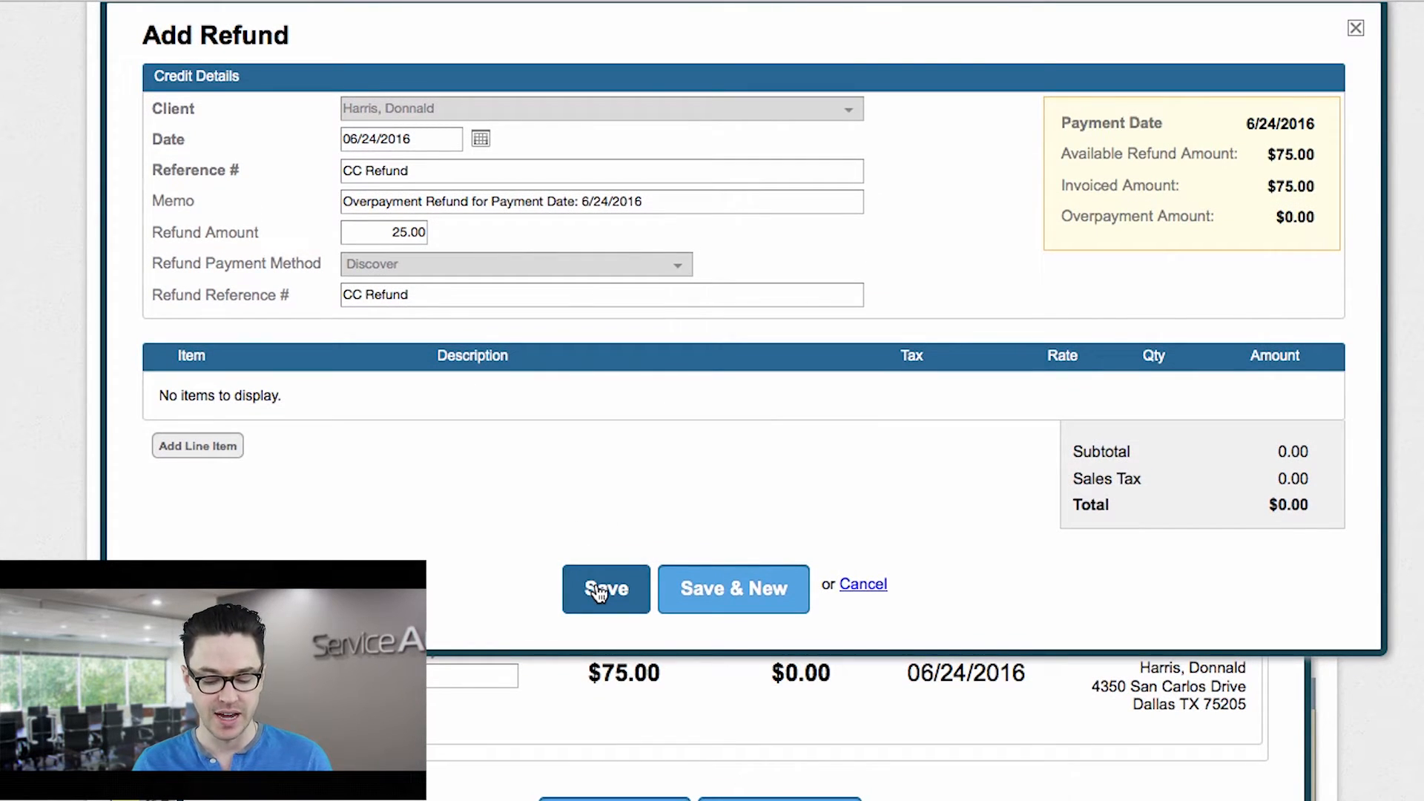
left_click(606, 588)
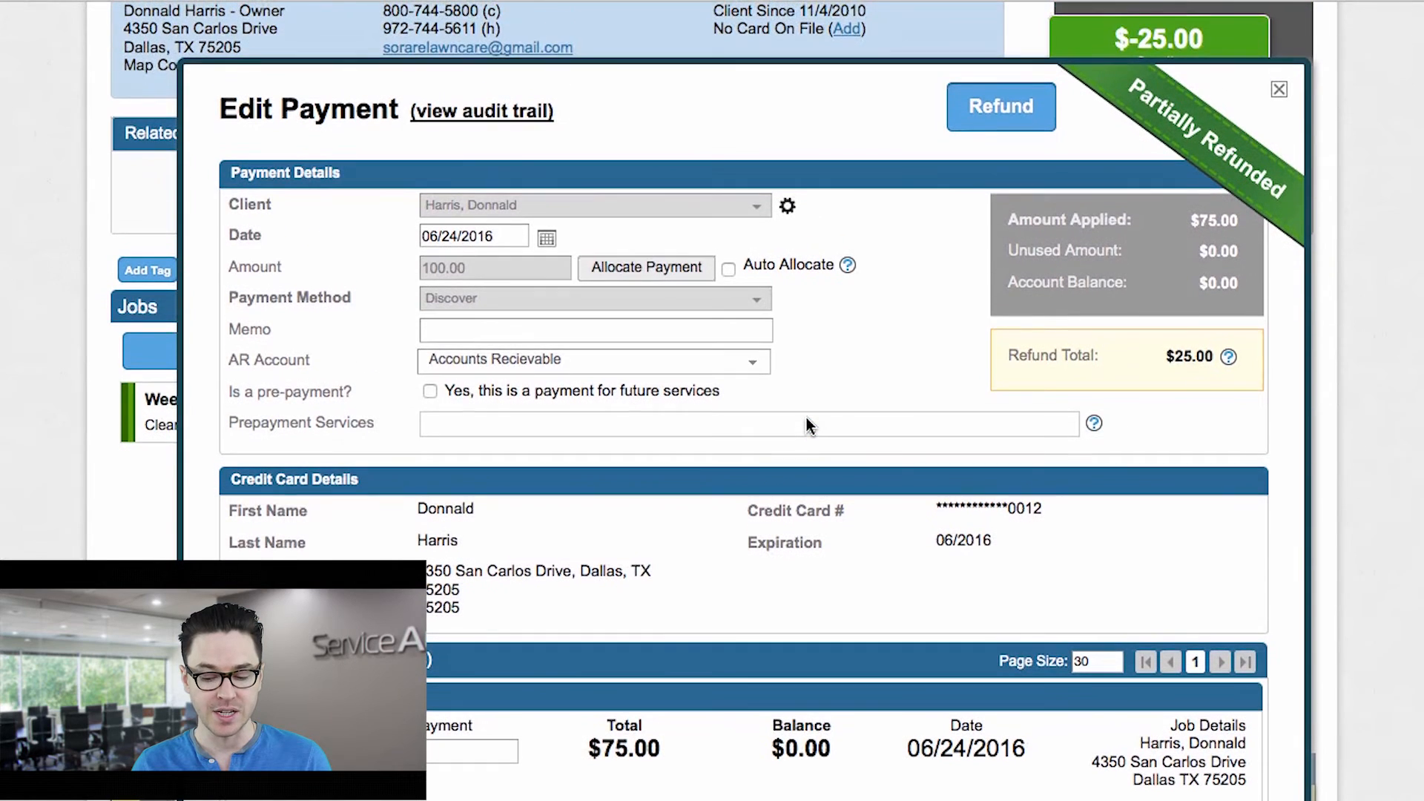
scroll("up", 3)
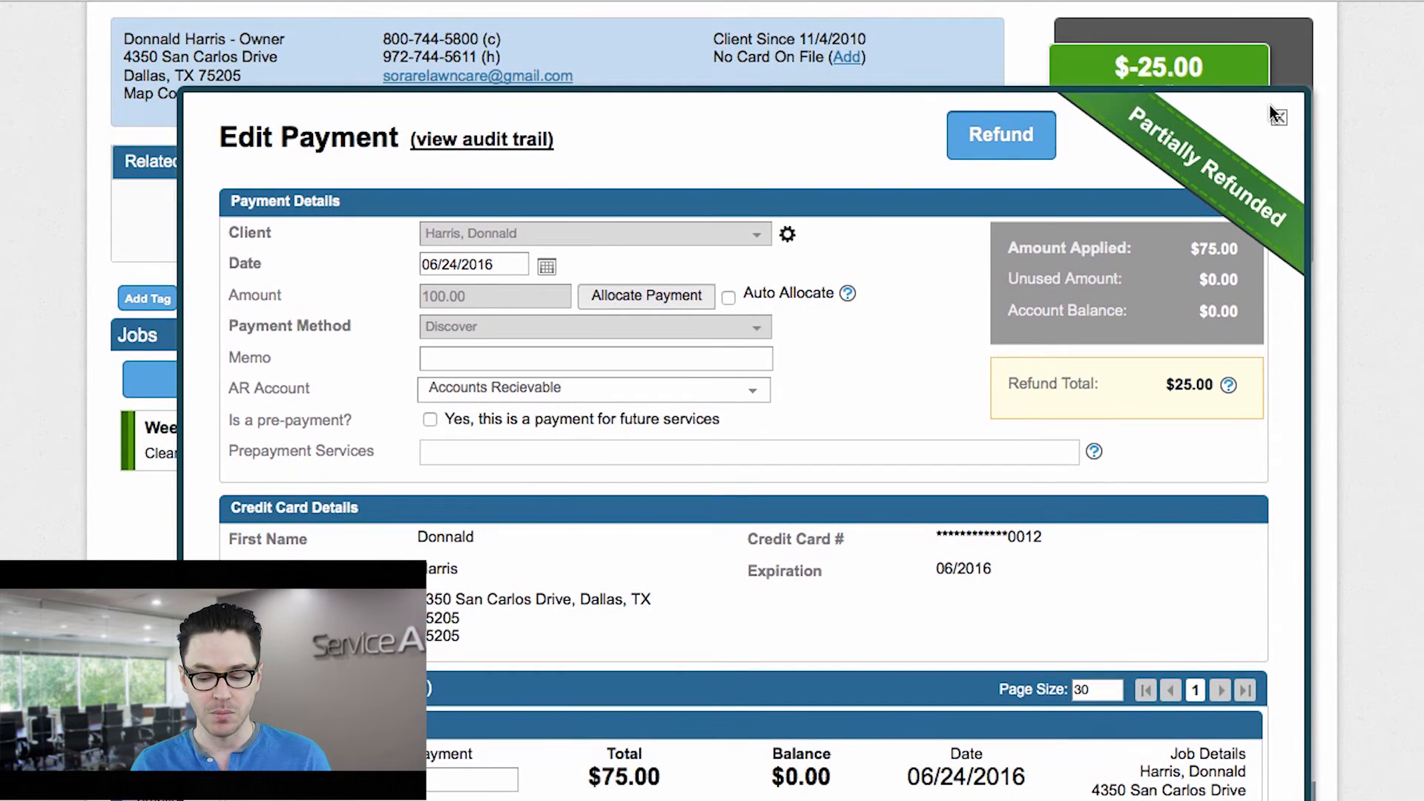
left_click(1279, 116)
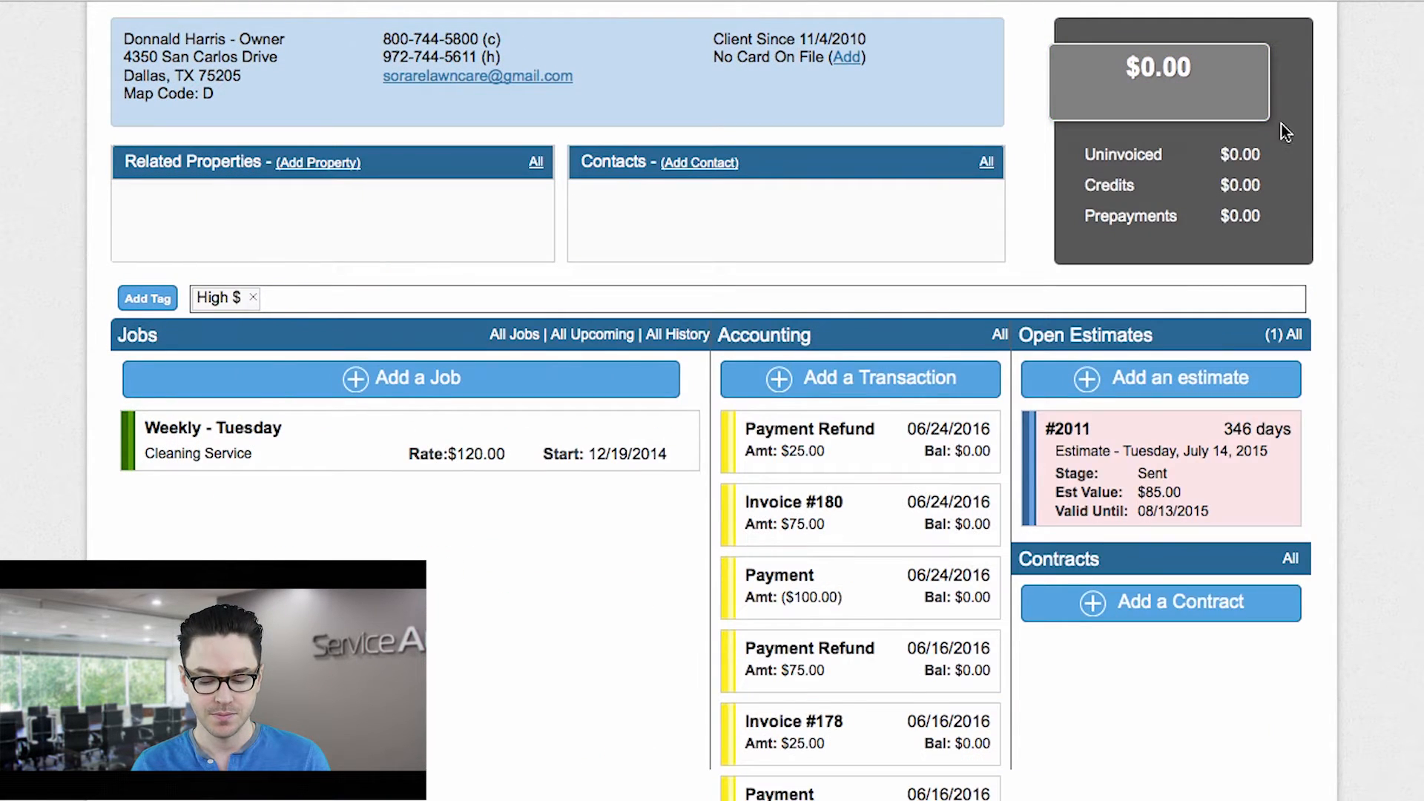
scroll("down", 3)
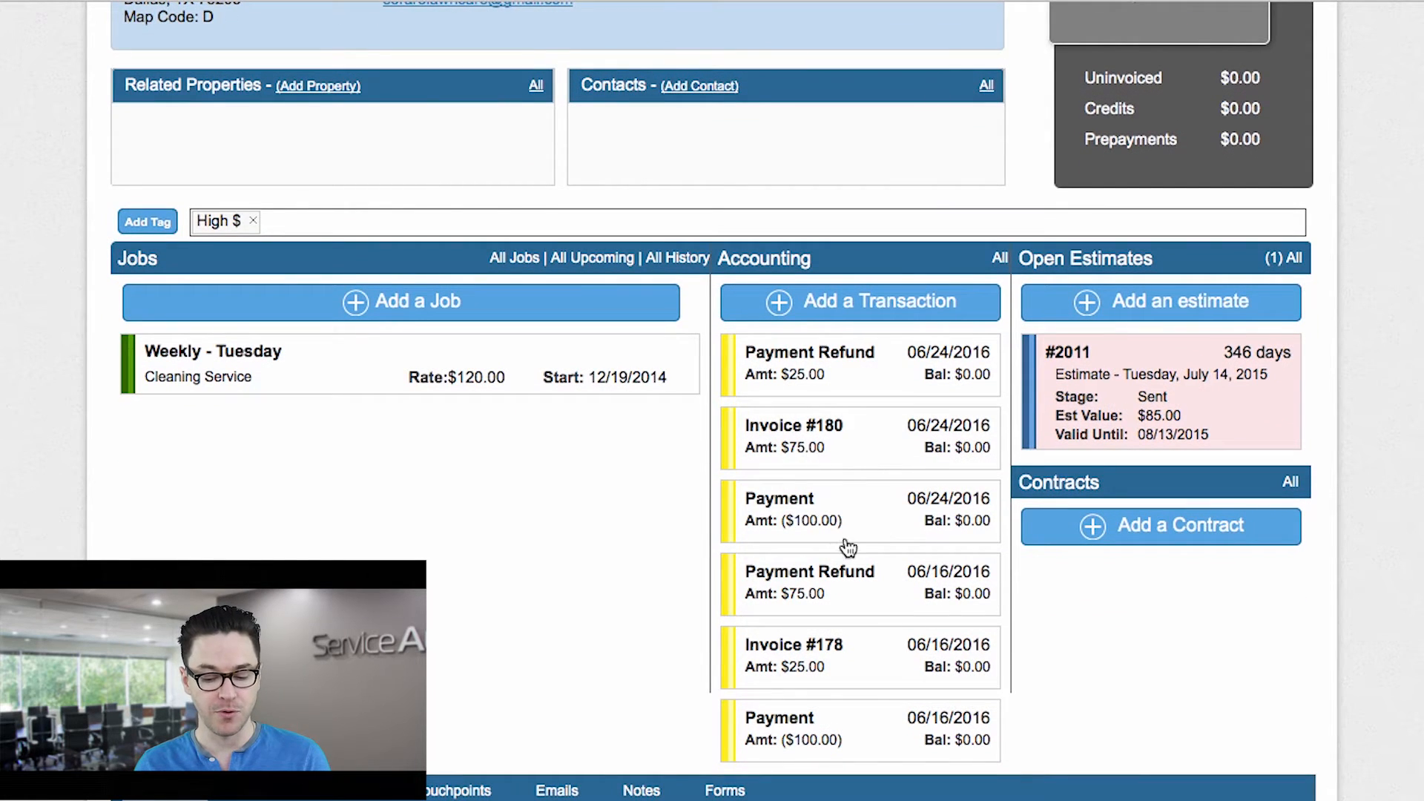
mouse_move(836, 470)
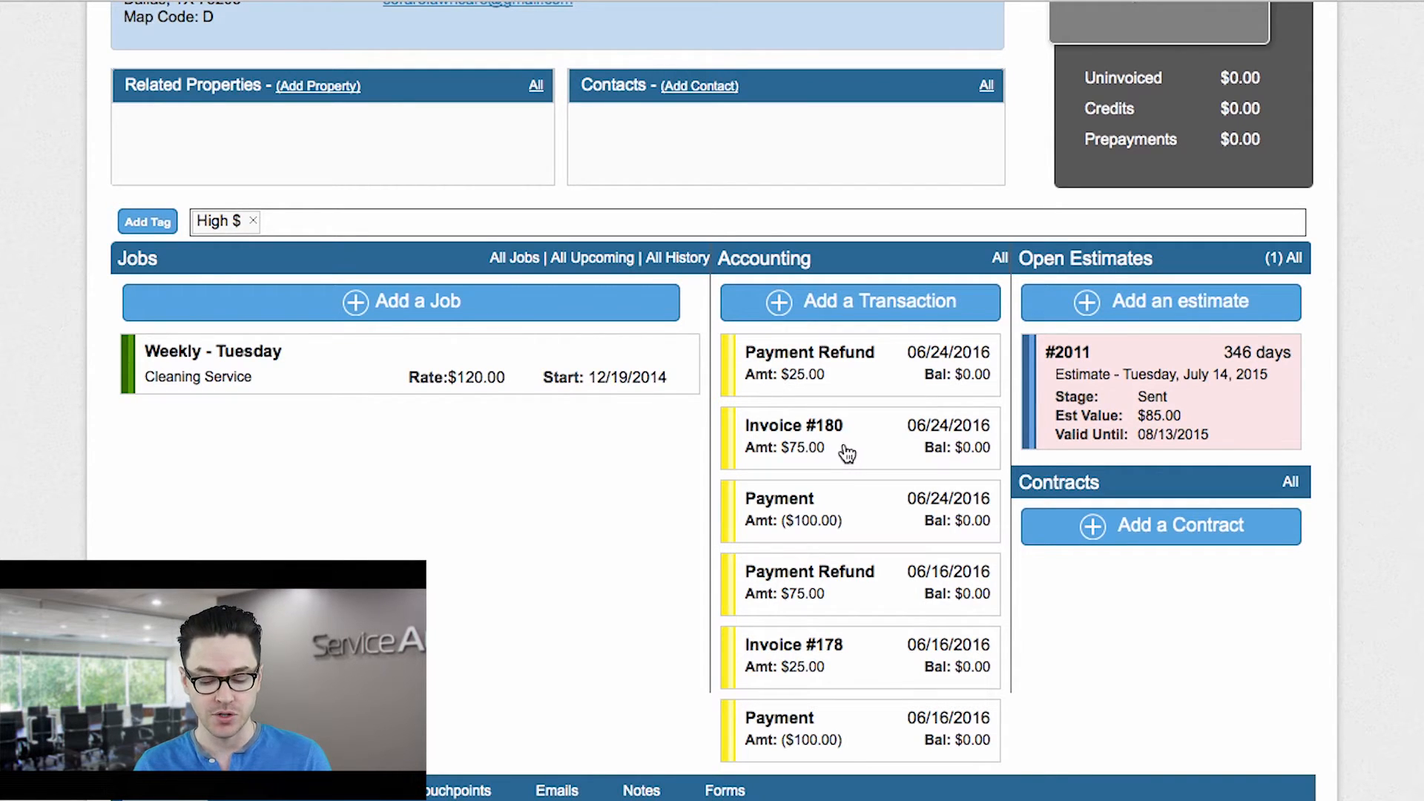
mouse_move(835, 385)
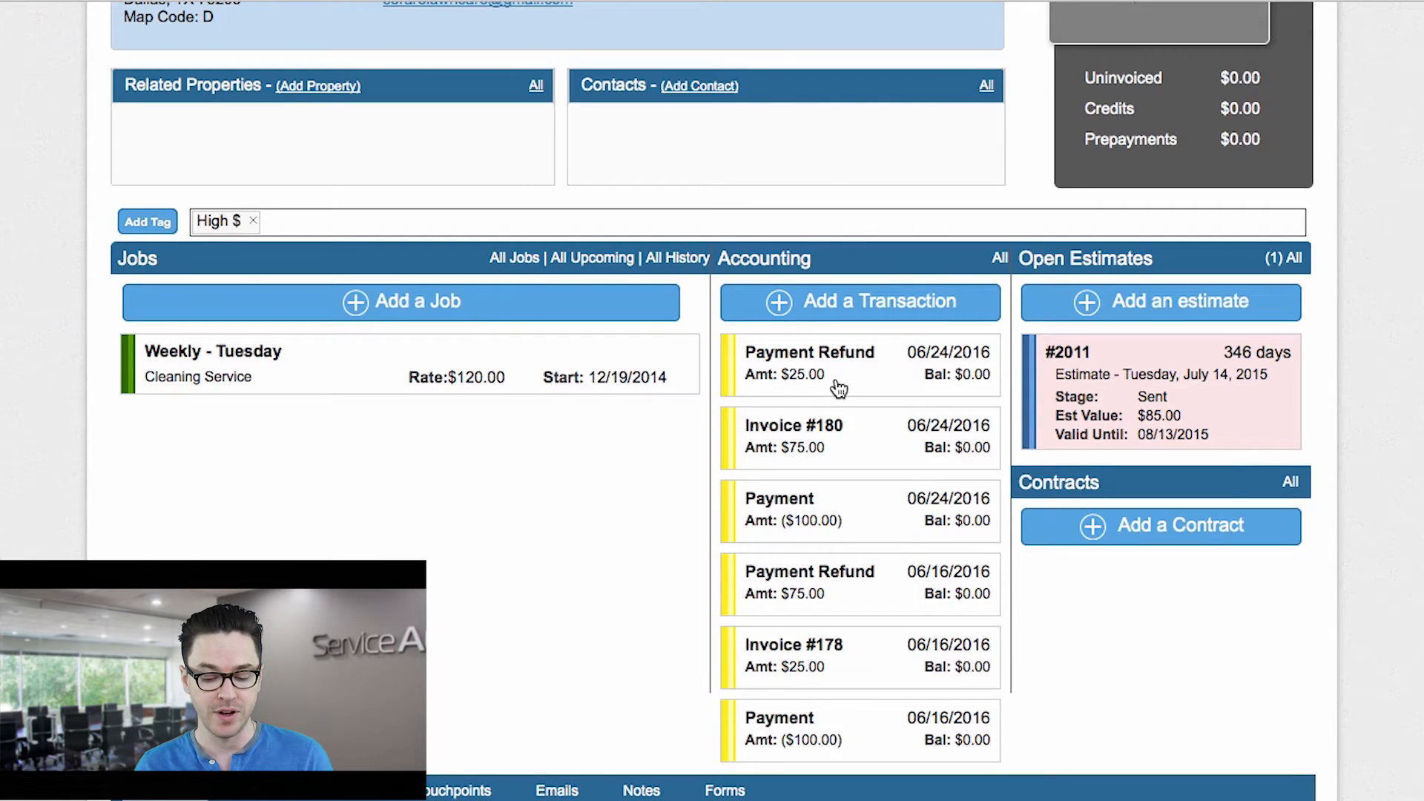
scroll("up", 3)
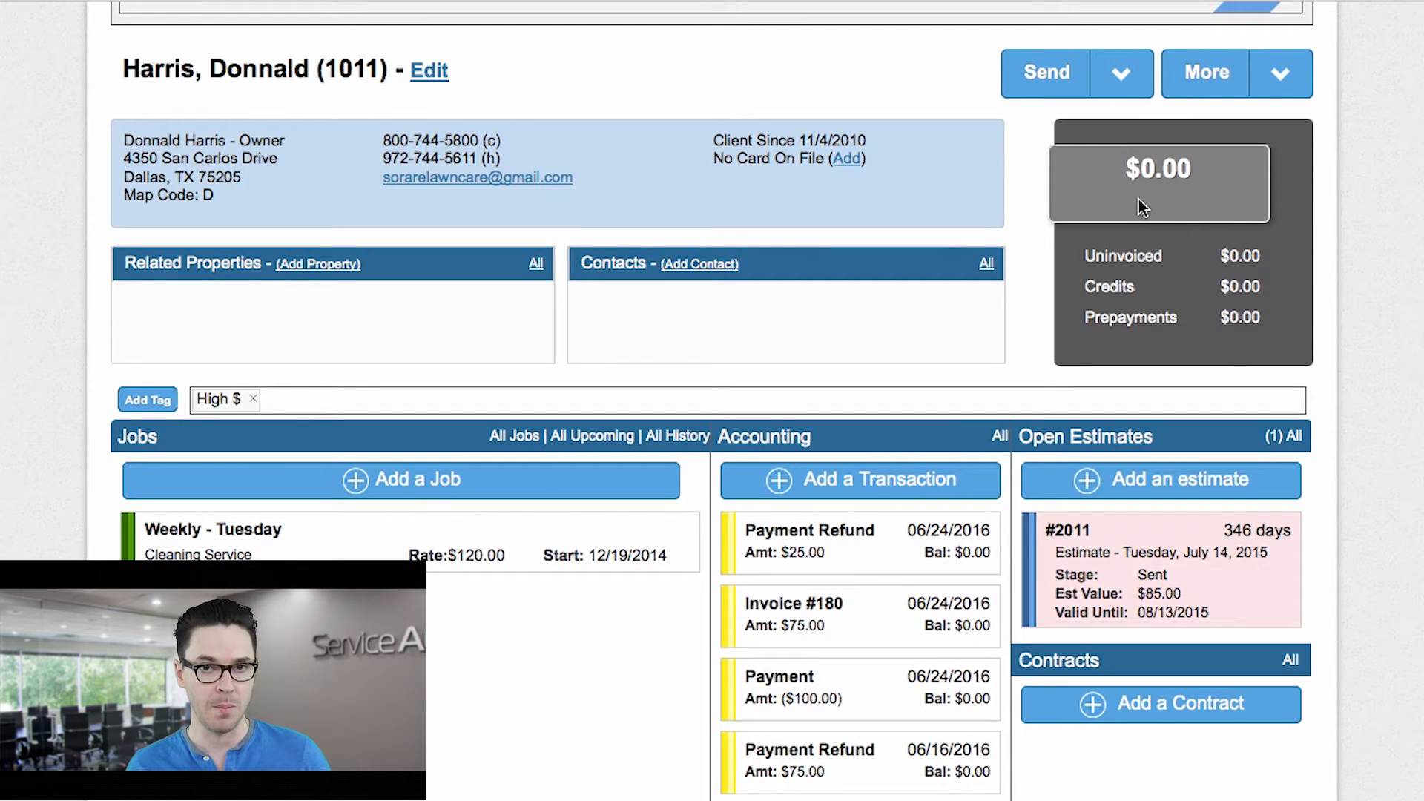
mouse_move(1080, 215)
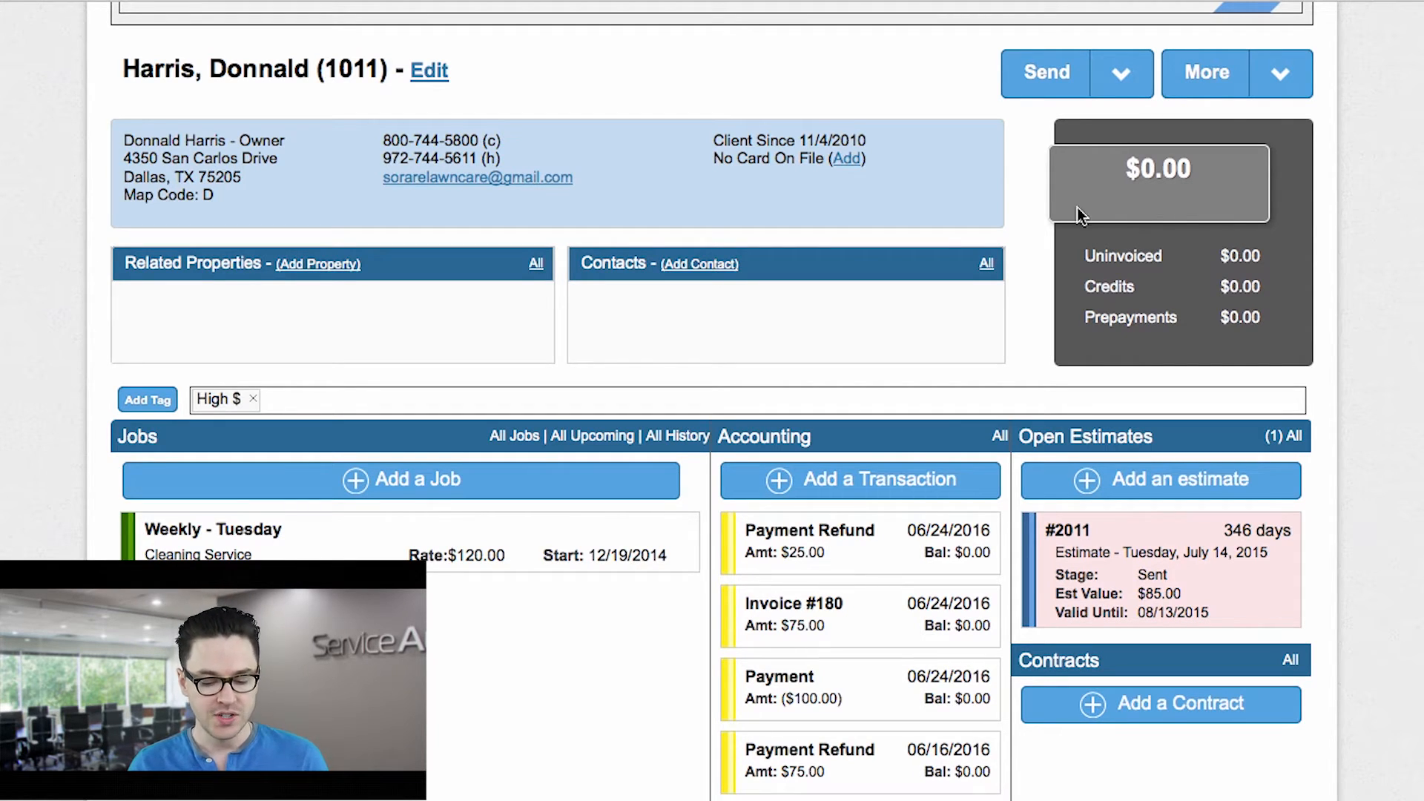
scroll("up", 3)
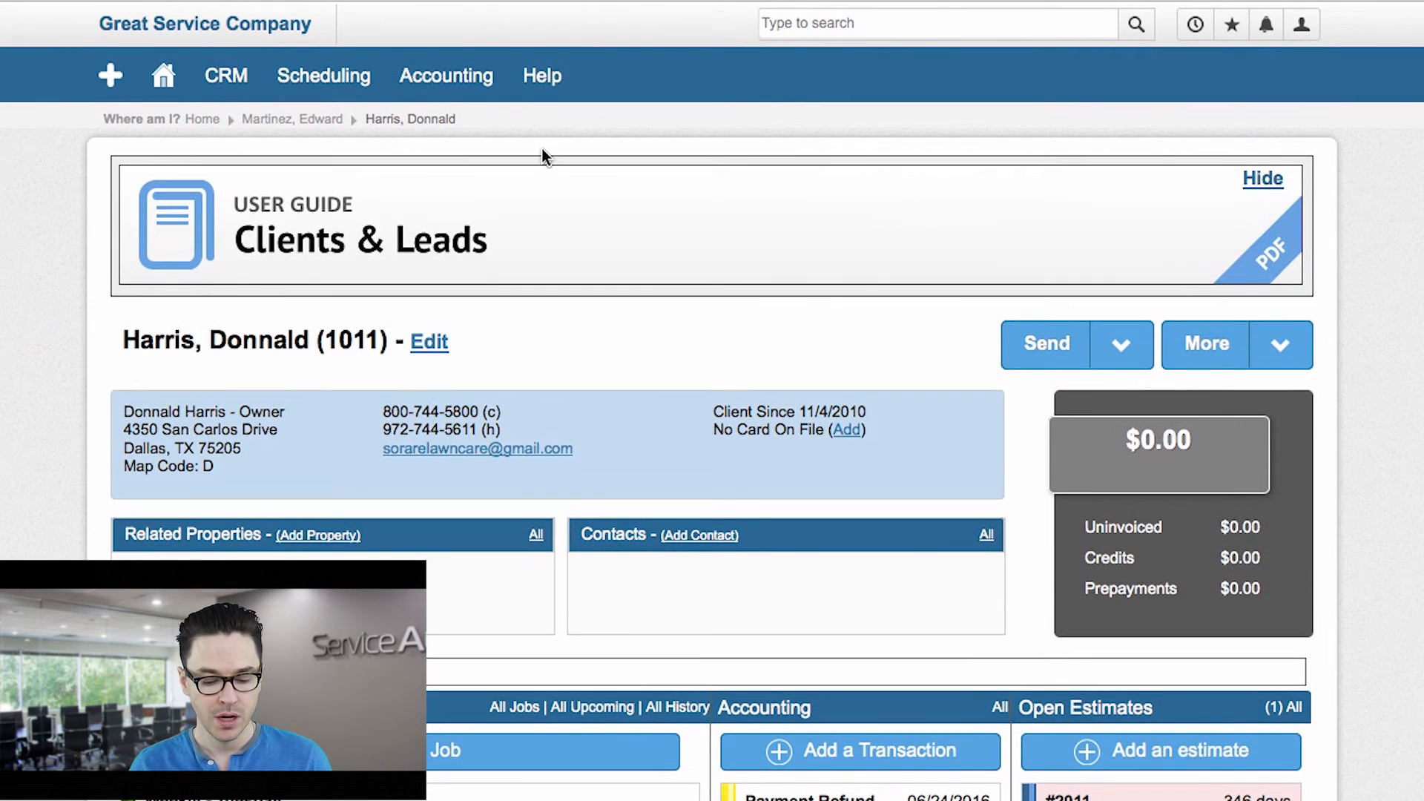
mouse_move(313, 126)
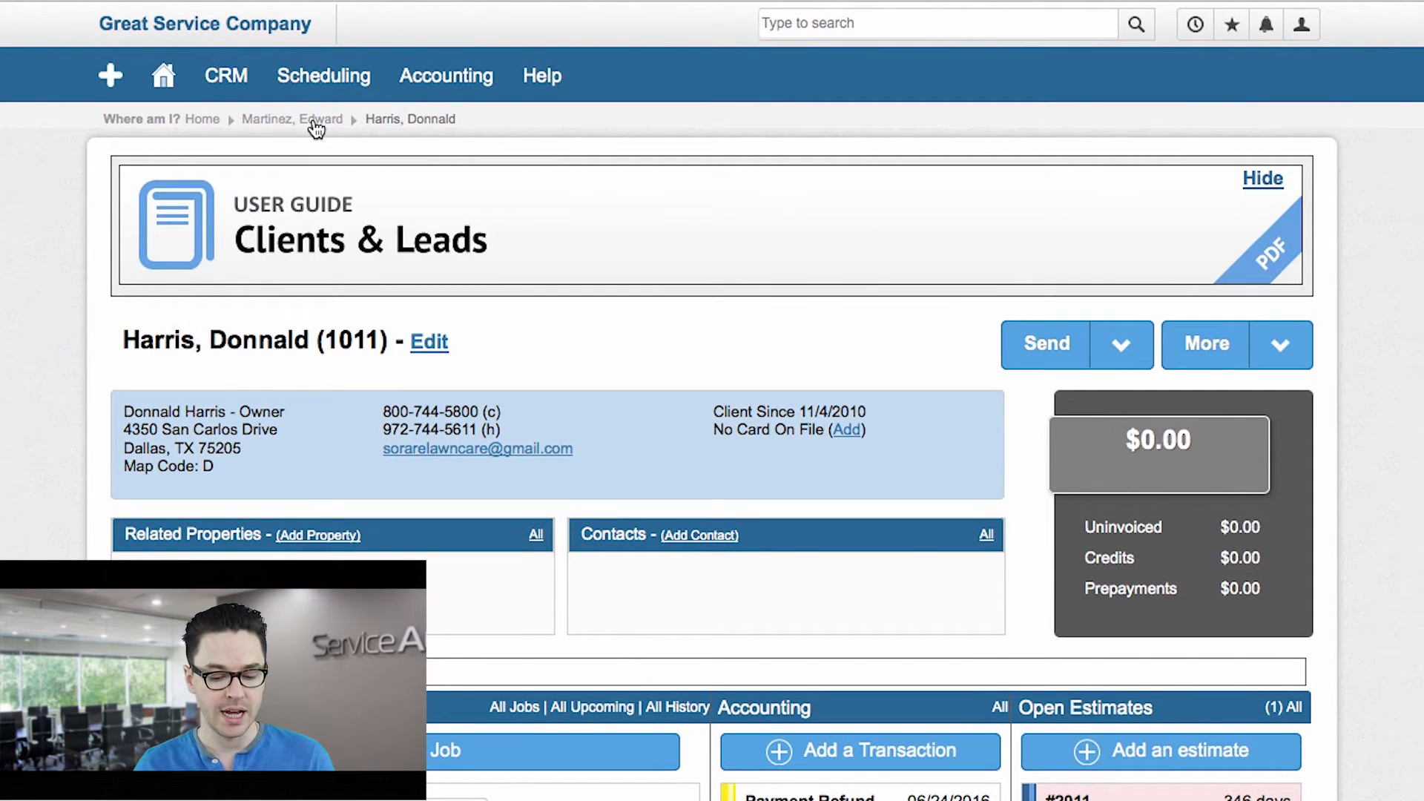
left_click(293, 118)
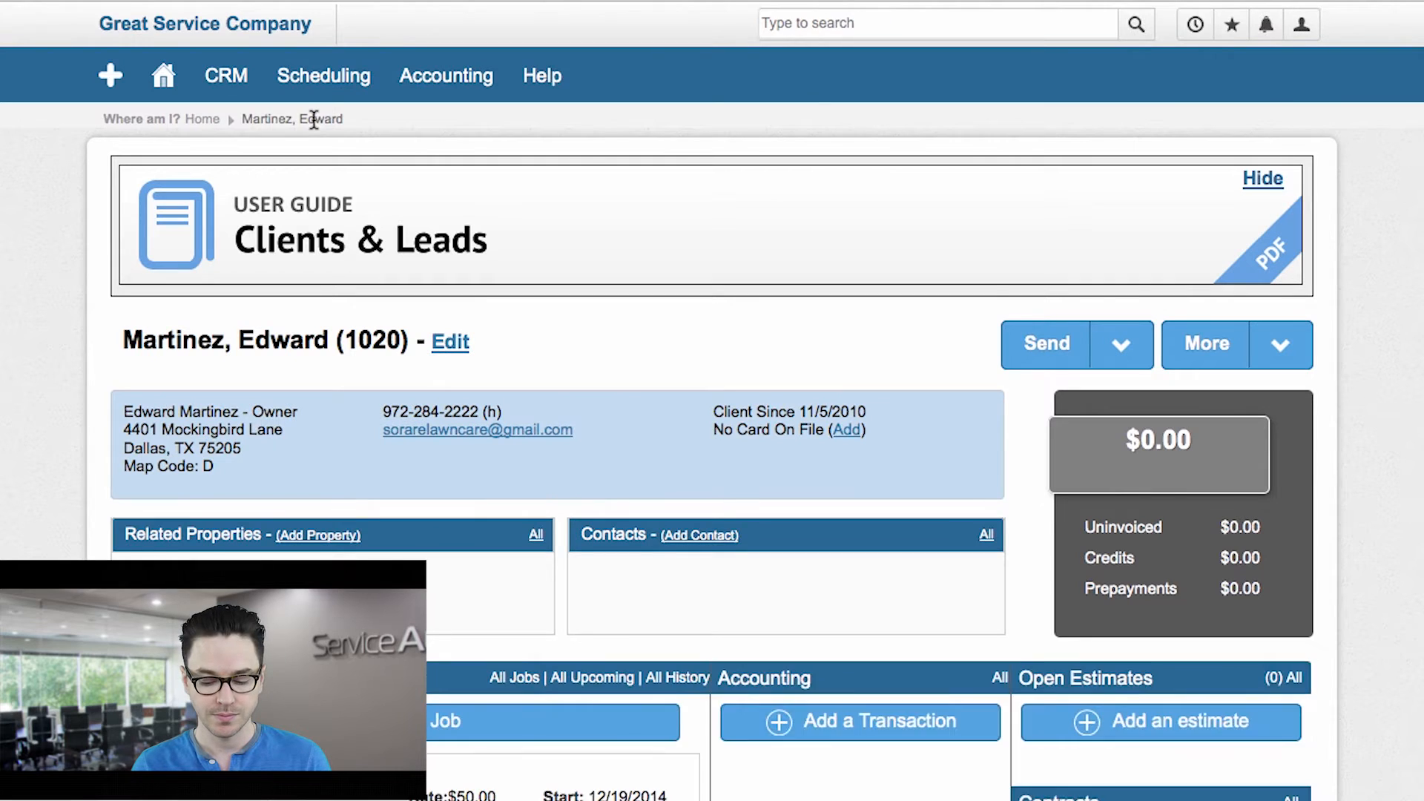
scroll("down", 3)
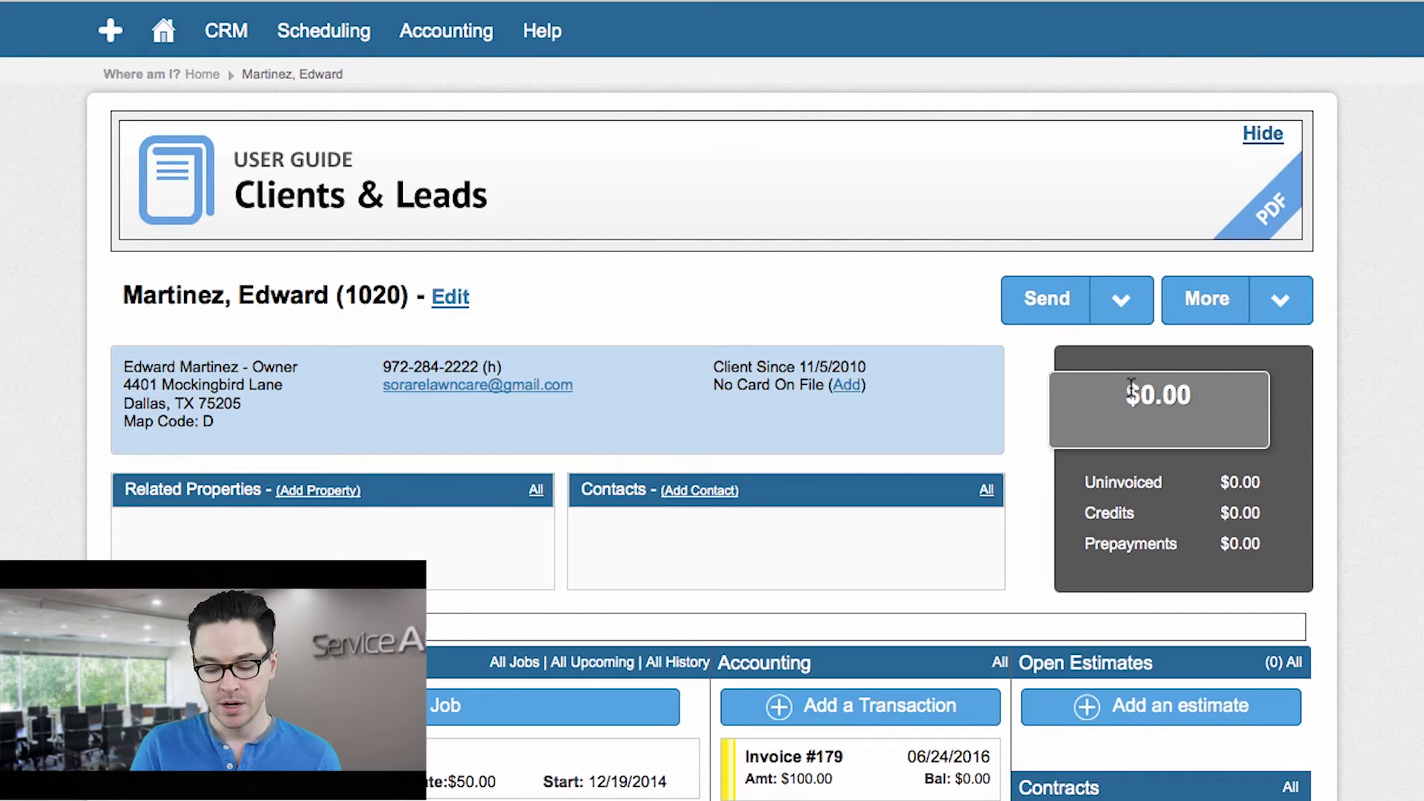
scroll("down", 3)
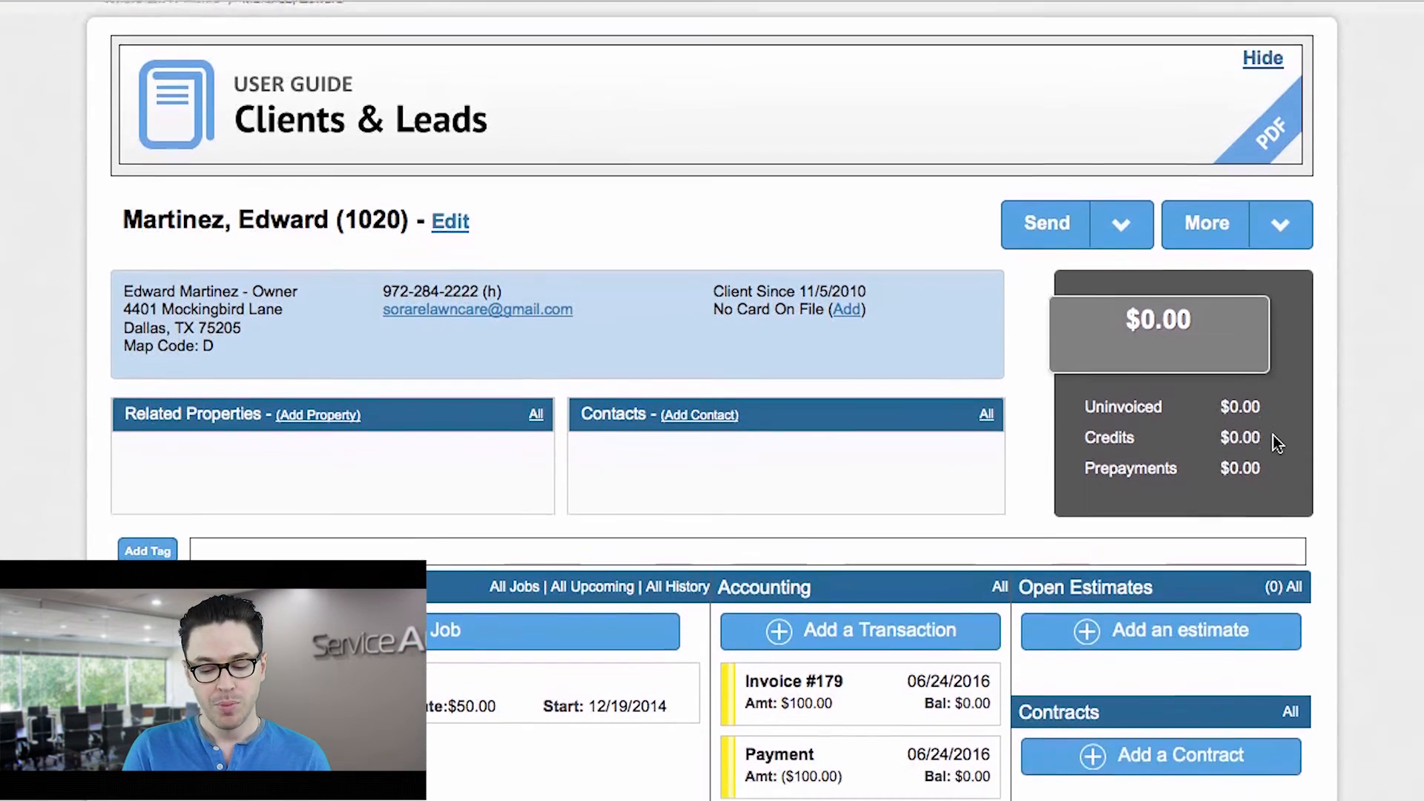
scroll("up", 3)
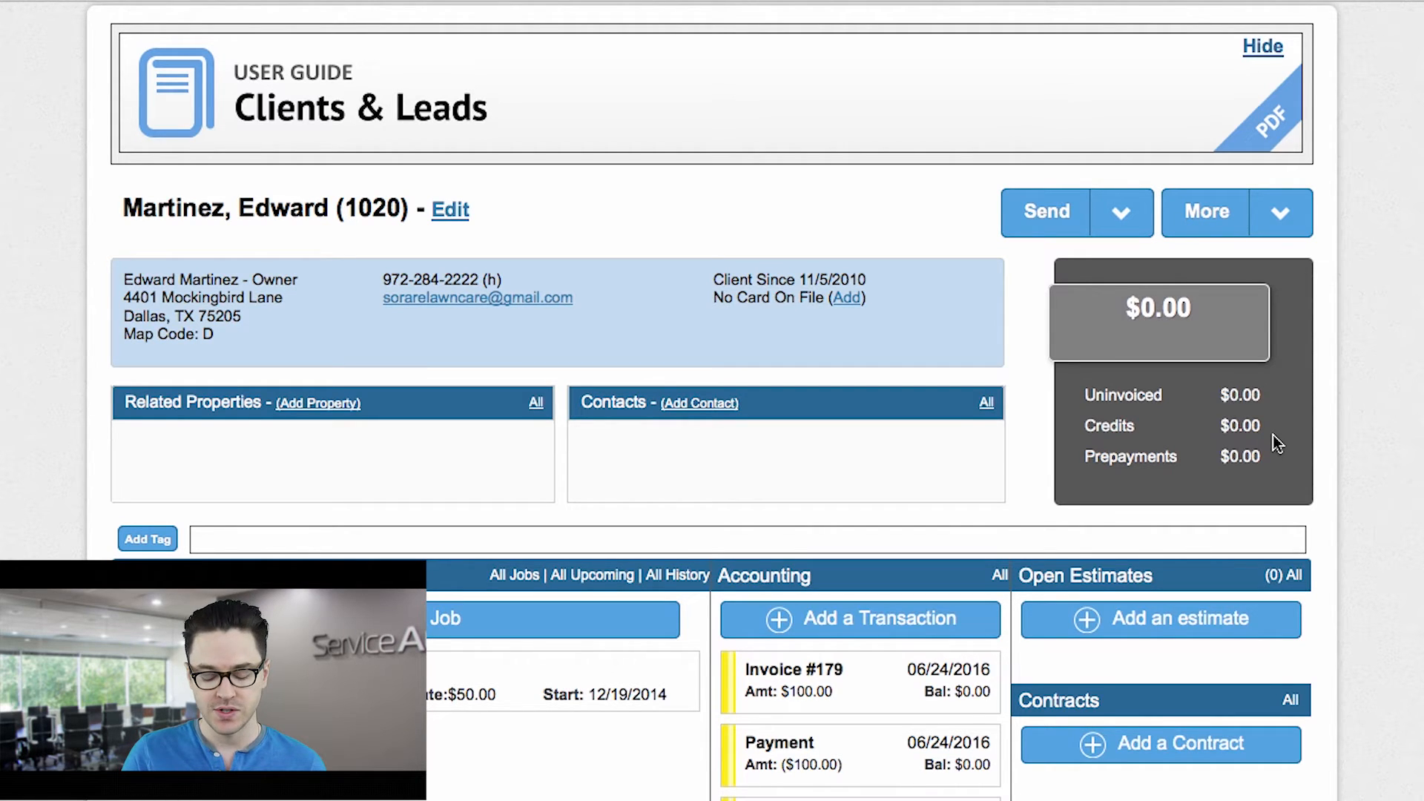
scroll("down", 3)
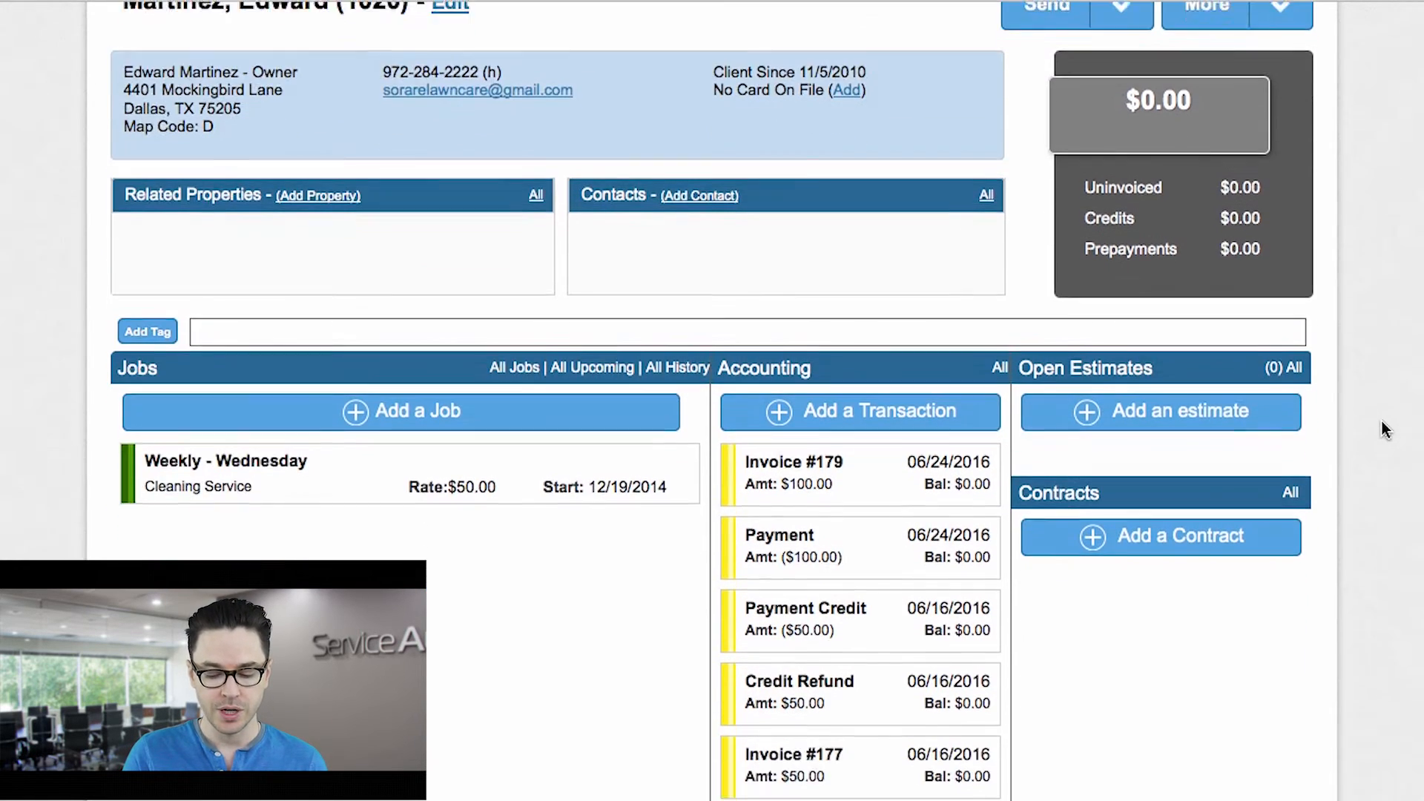
scroll("up", 3)
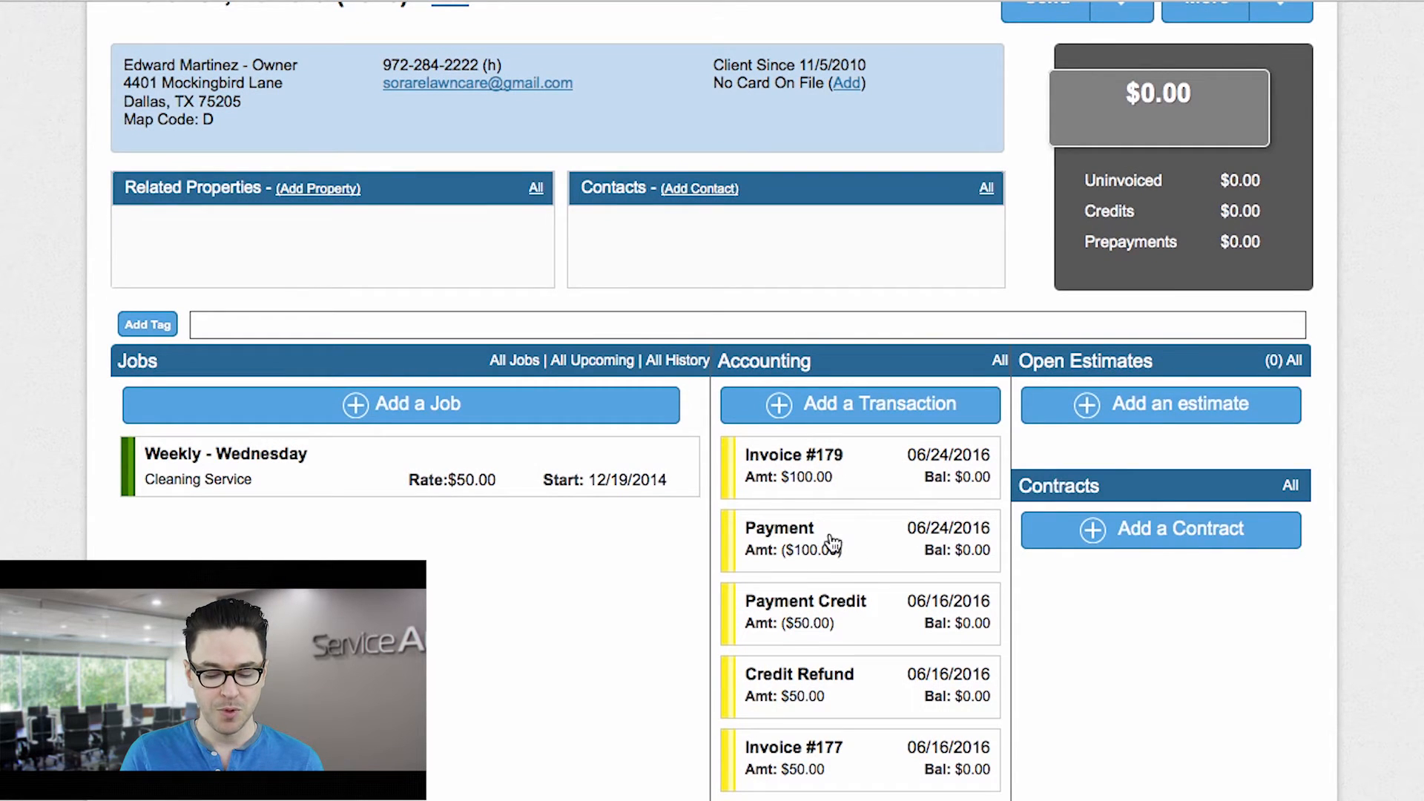
mouse_move(837, 479)
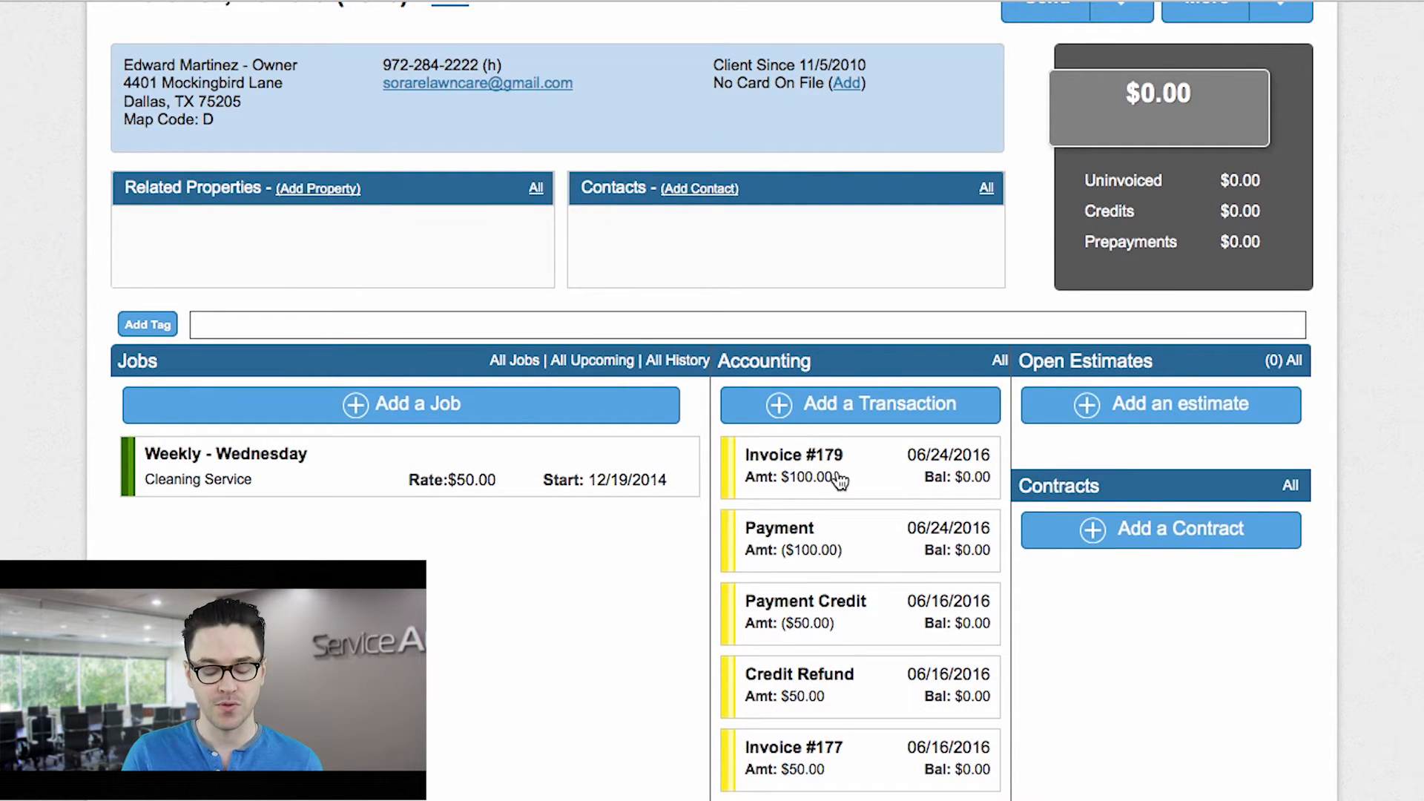
mouse_move(859, 561)
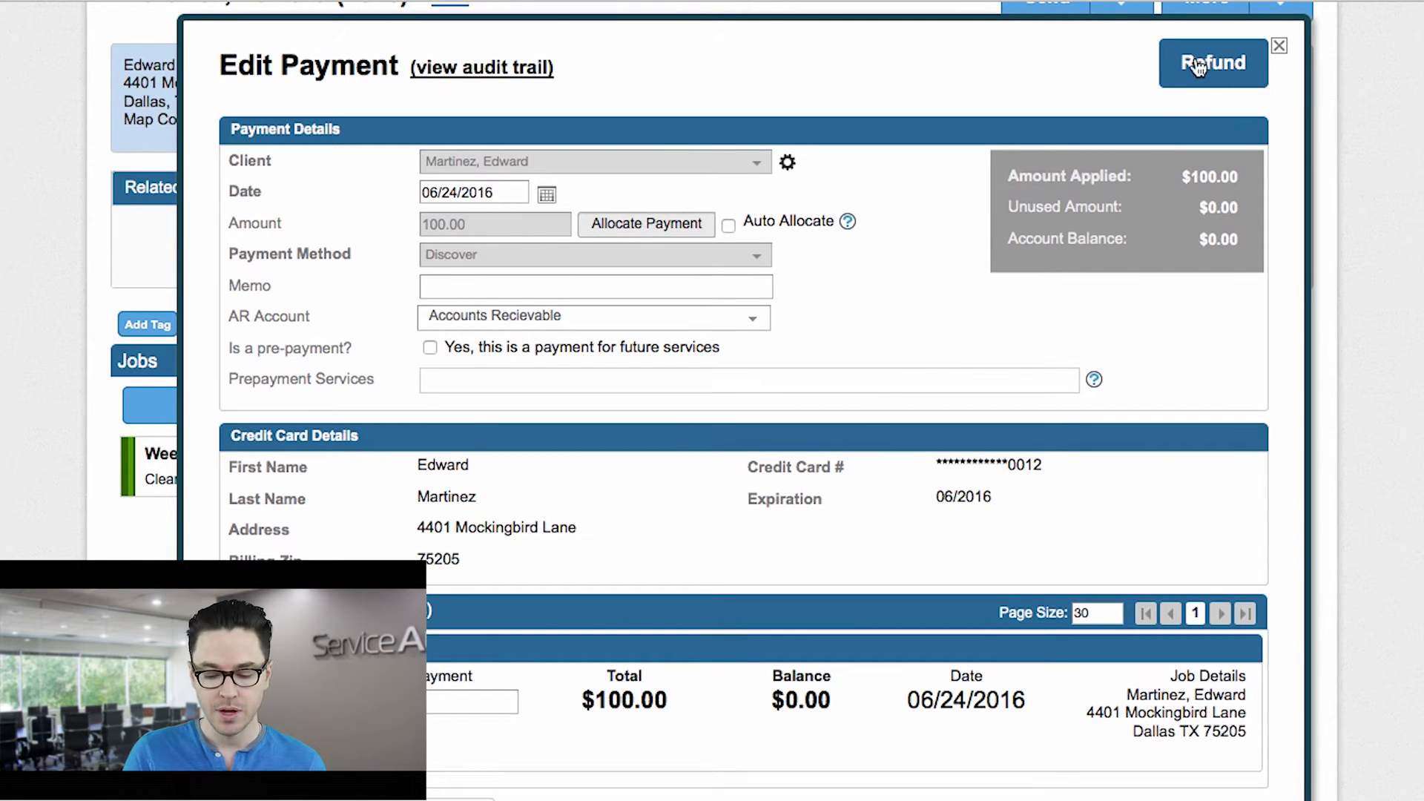
left_click(1214, 63)
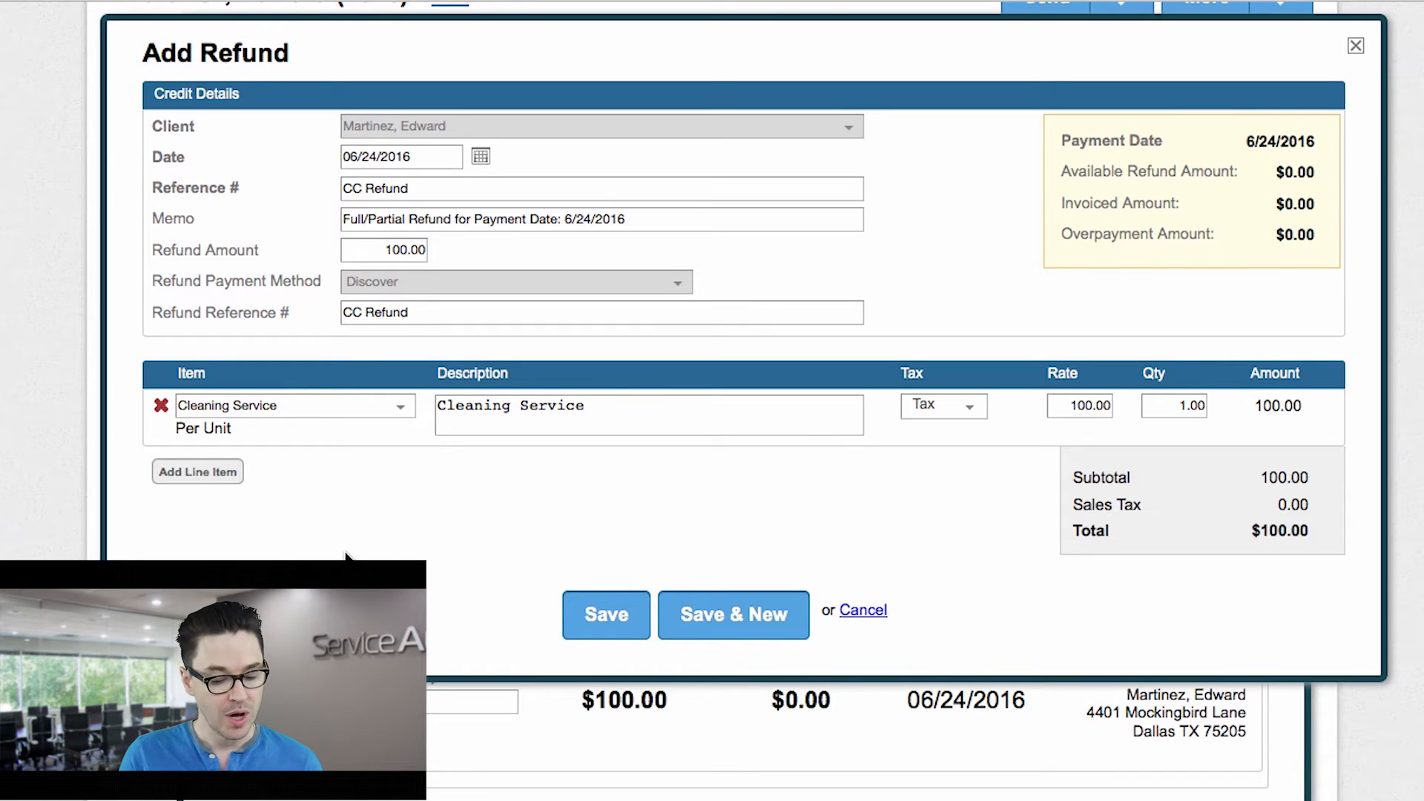
scroll("down", 3)
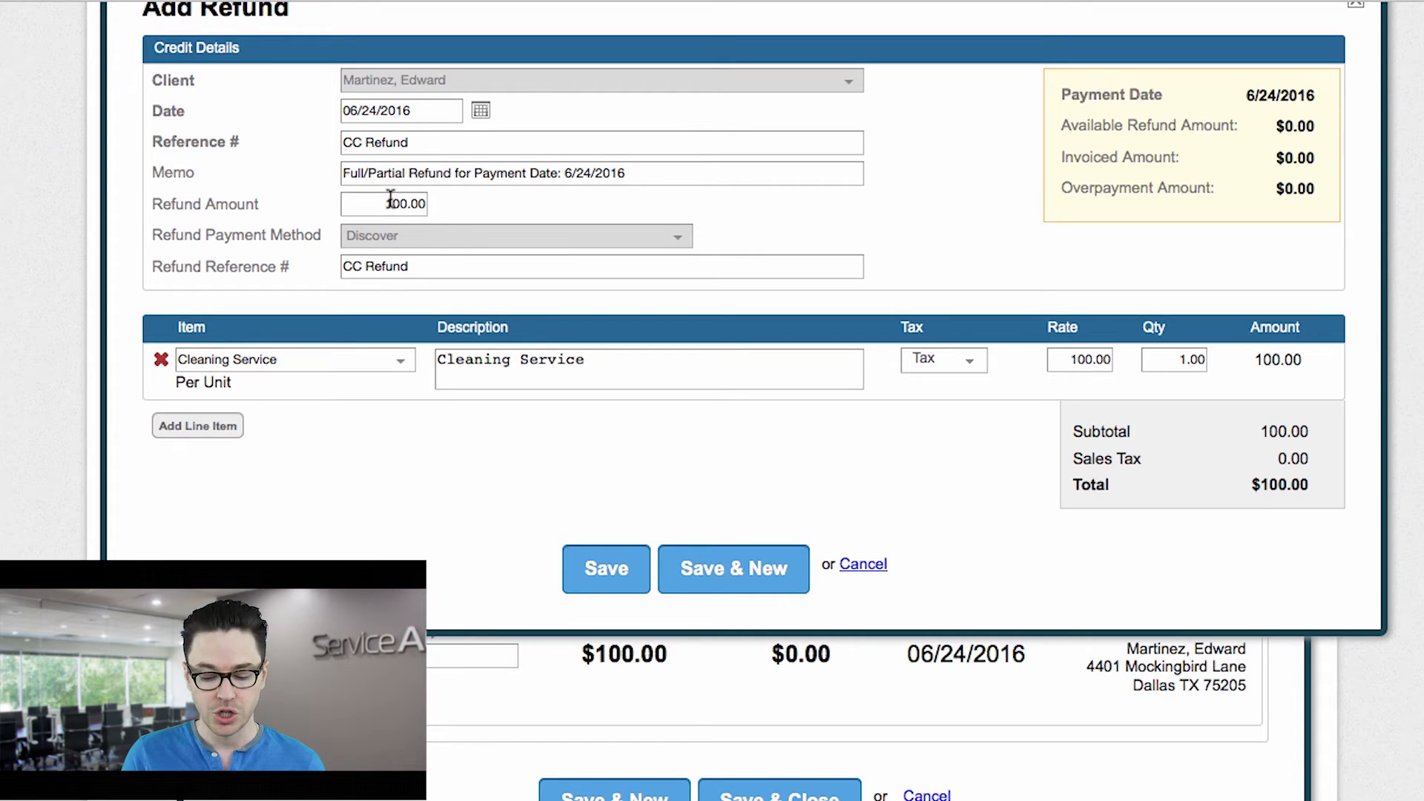
mouse_move(606, 570)
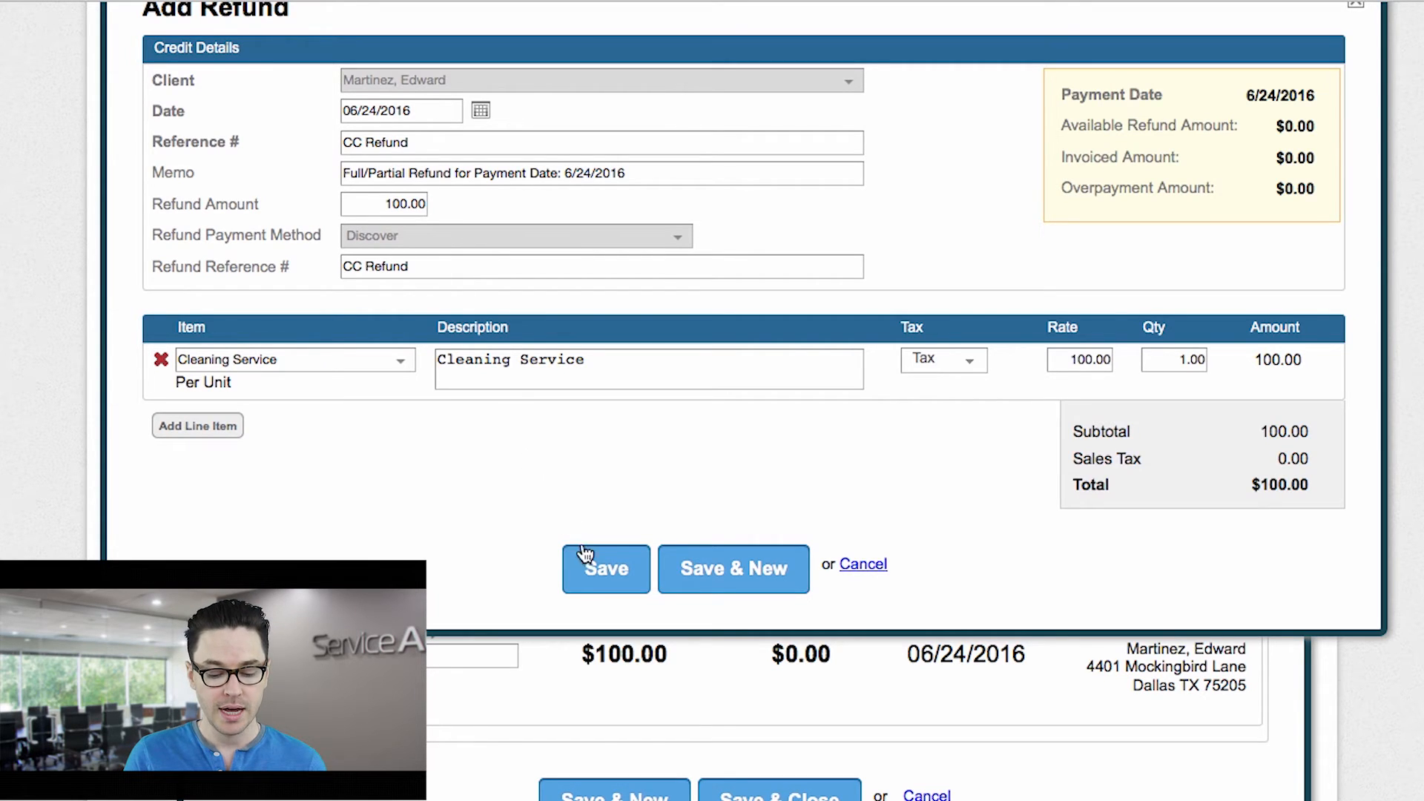
mouse_move(300, 371)
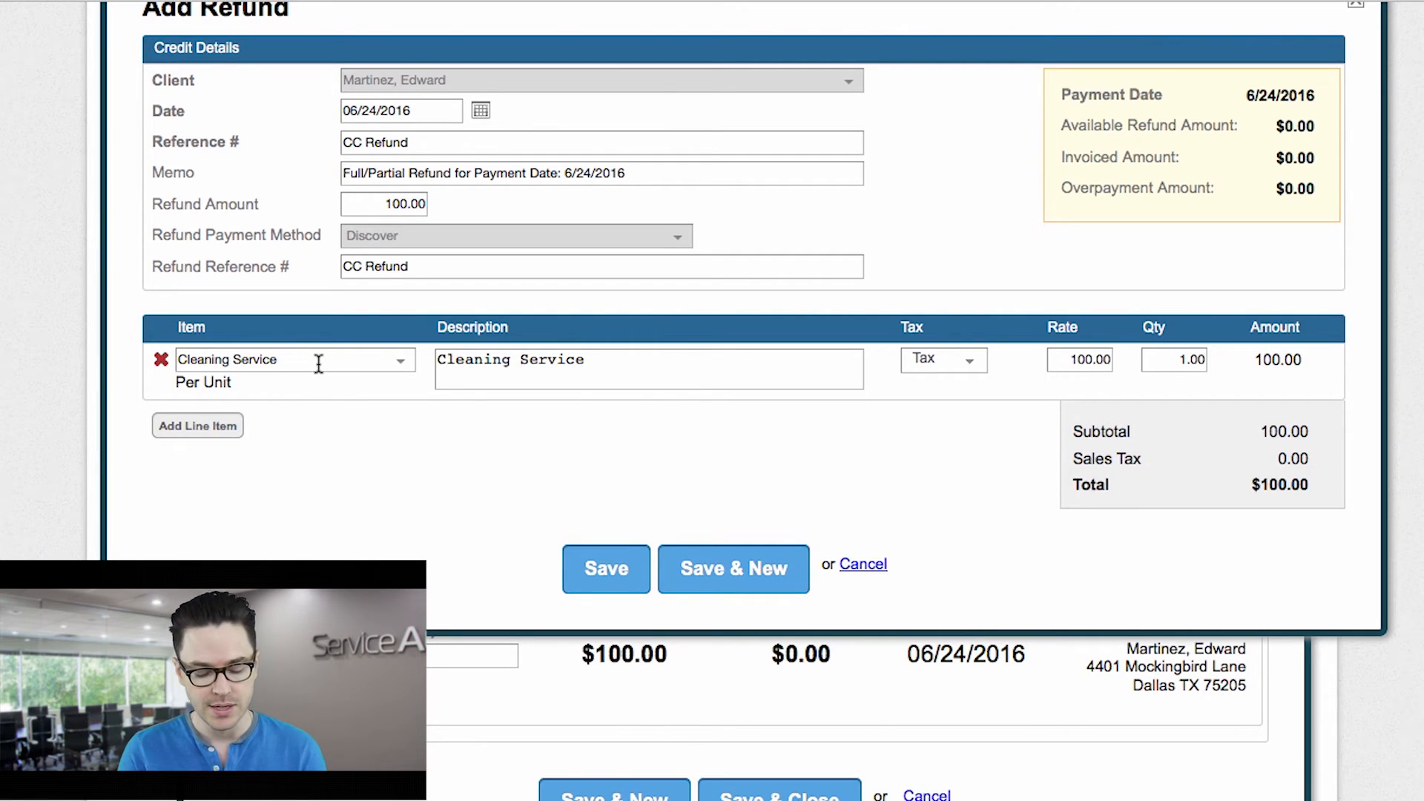
mouse_move(642, 364)
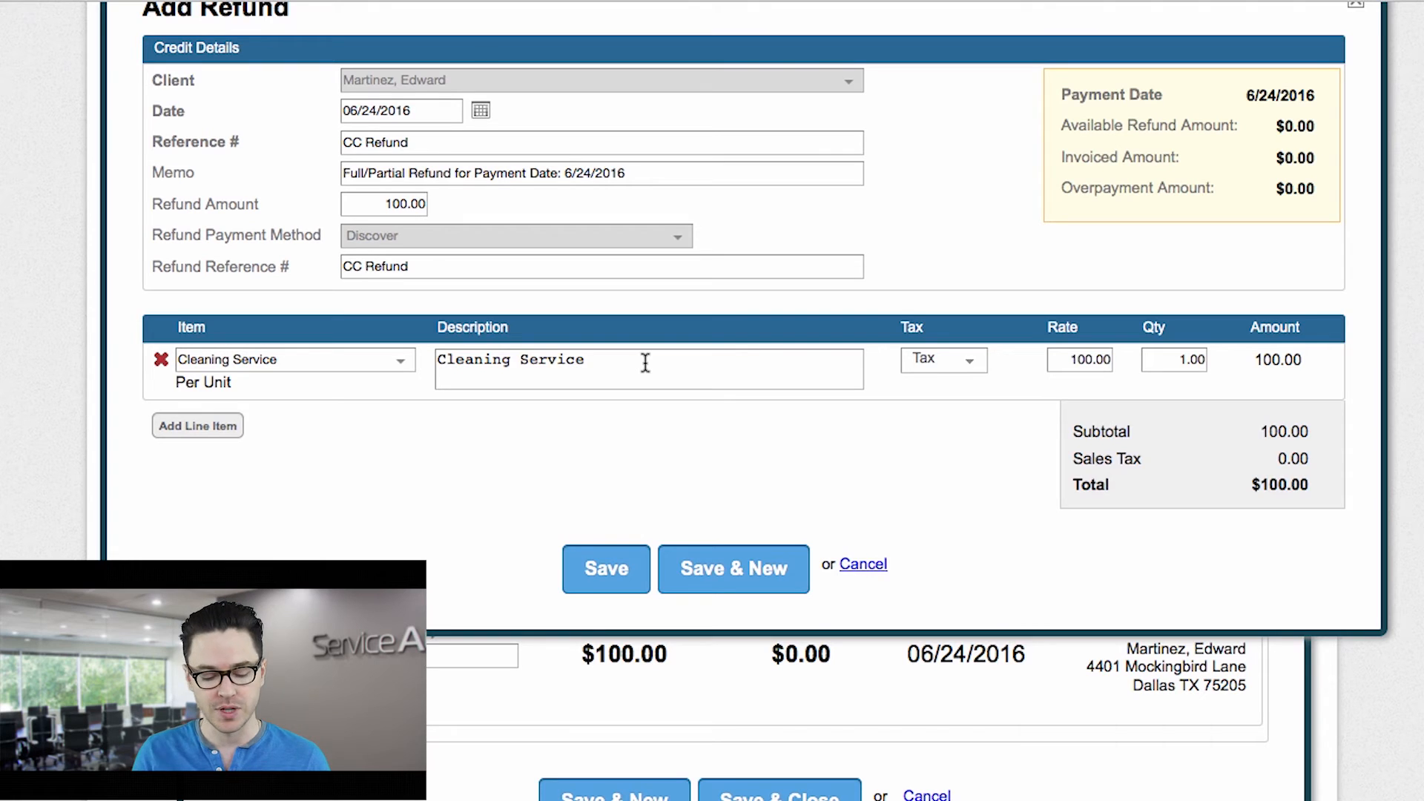
scroll("up", 3)
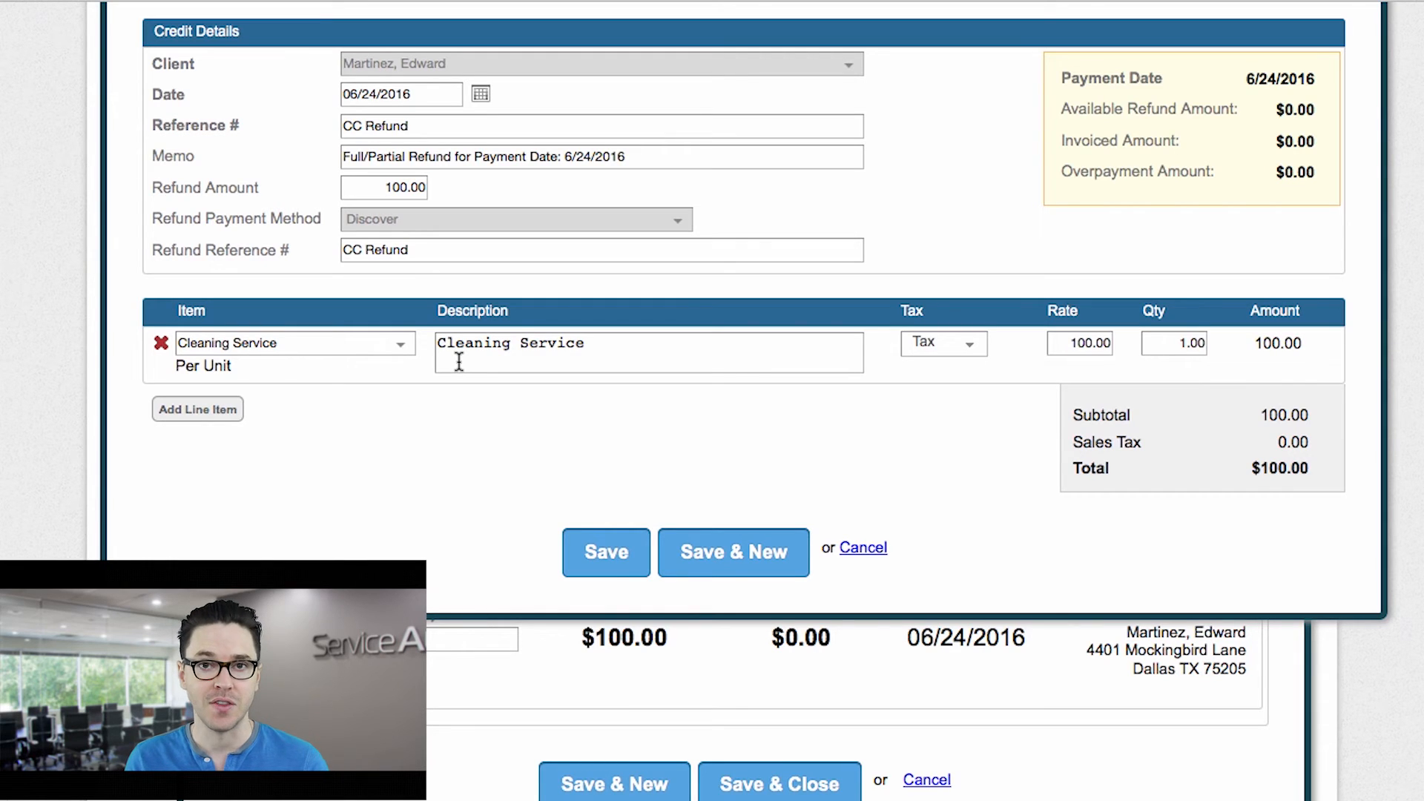
mouse_move(498, 494)
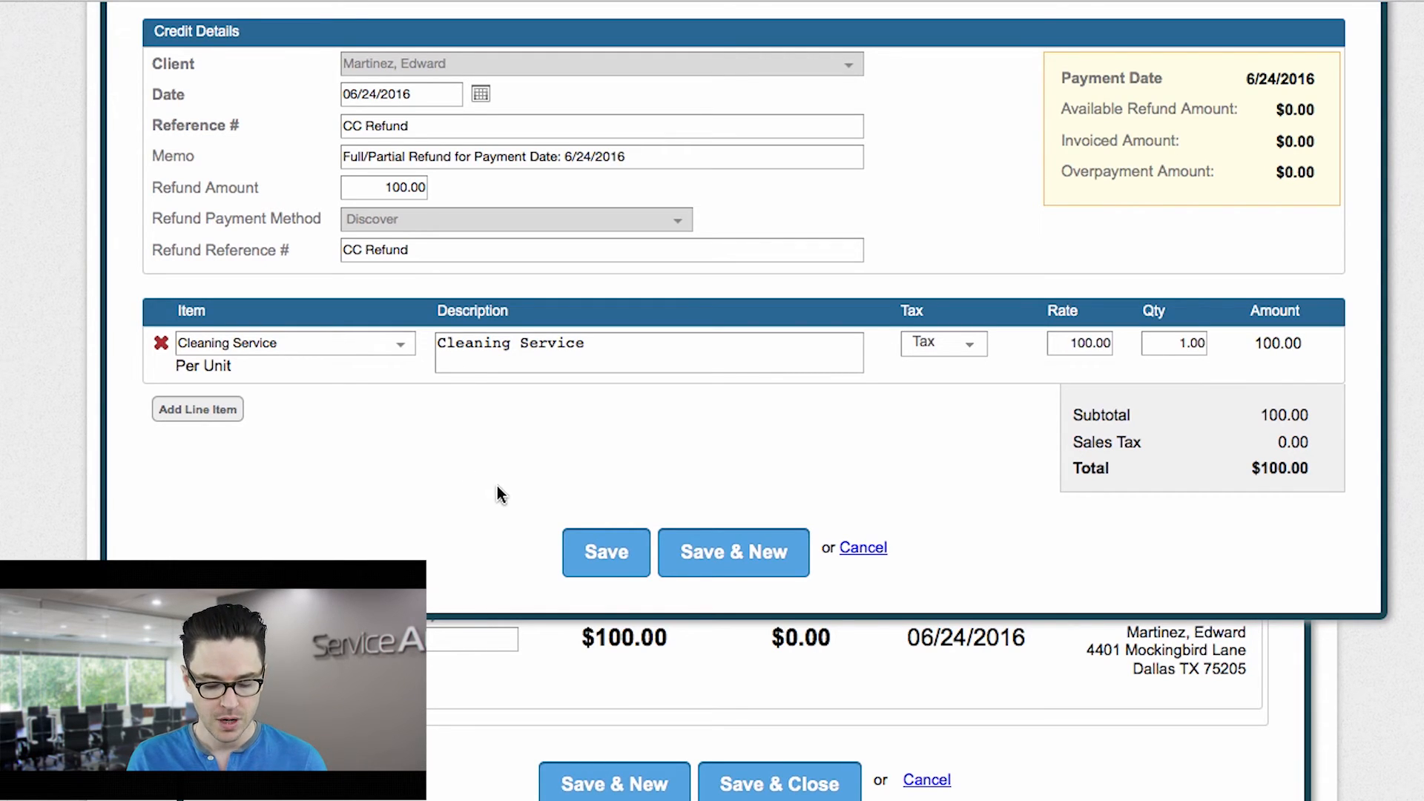
mouse_move(606, 551)
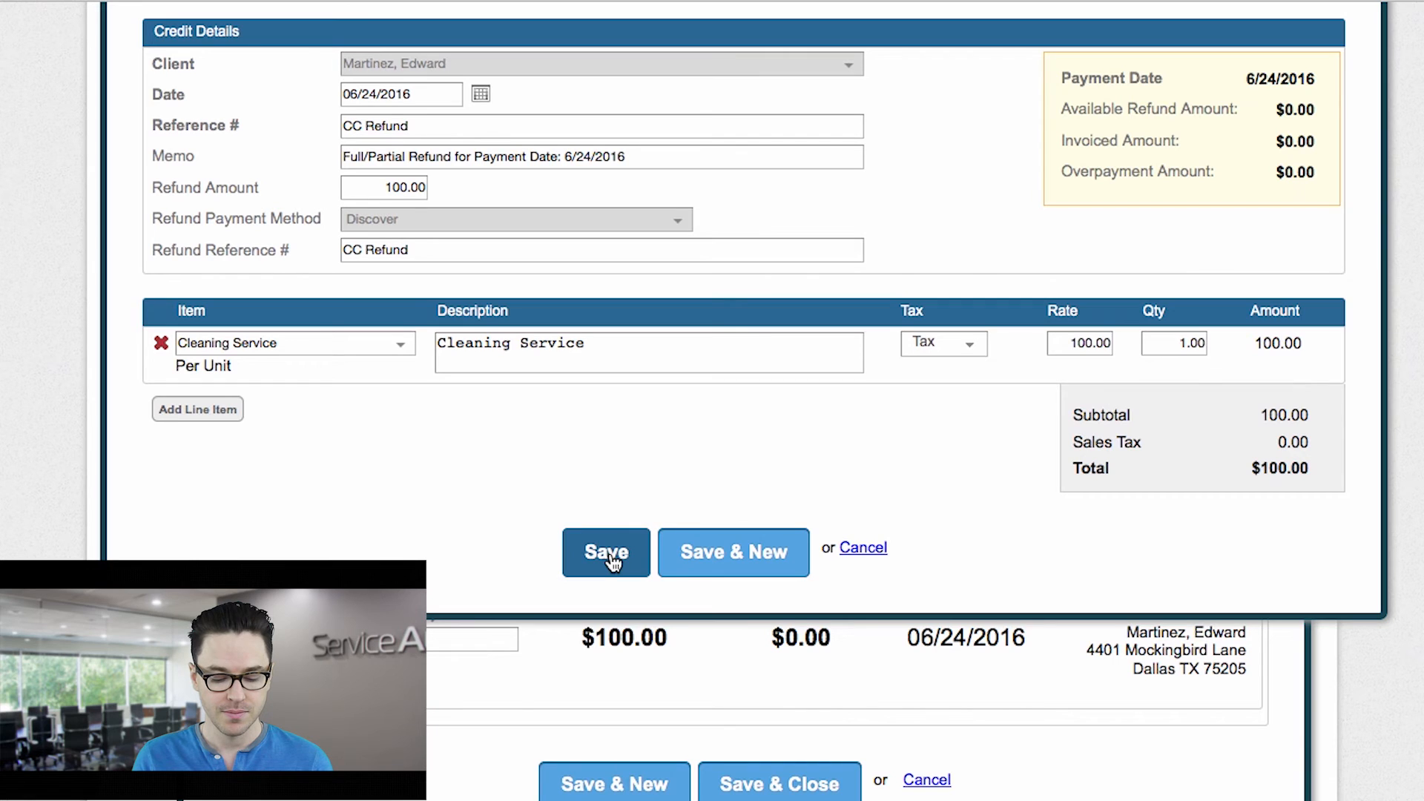
Step: Save the $100.00 refund and return to the account listing the Credit Refund entry
left_click(605, 551)
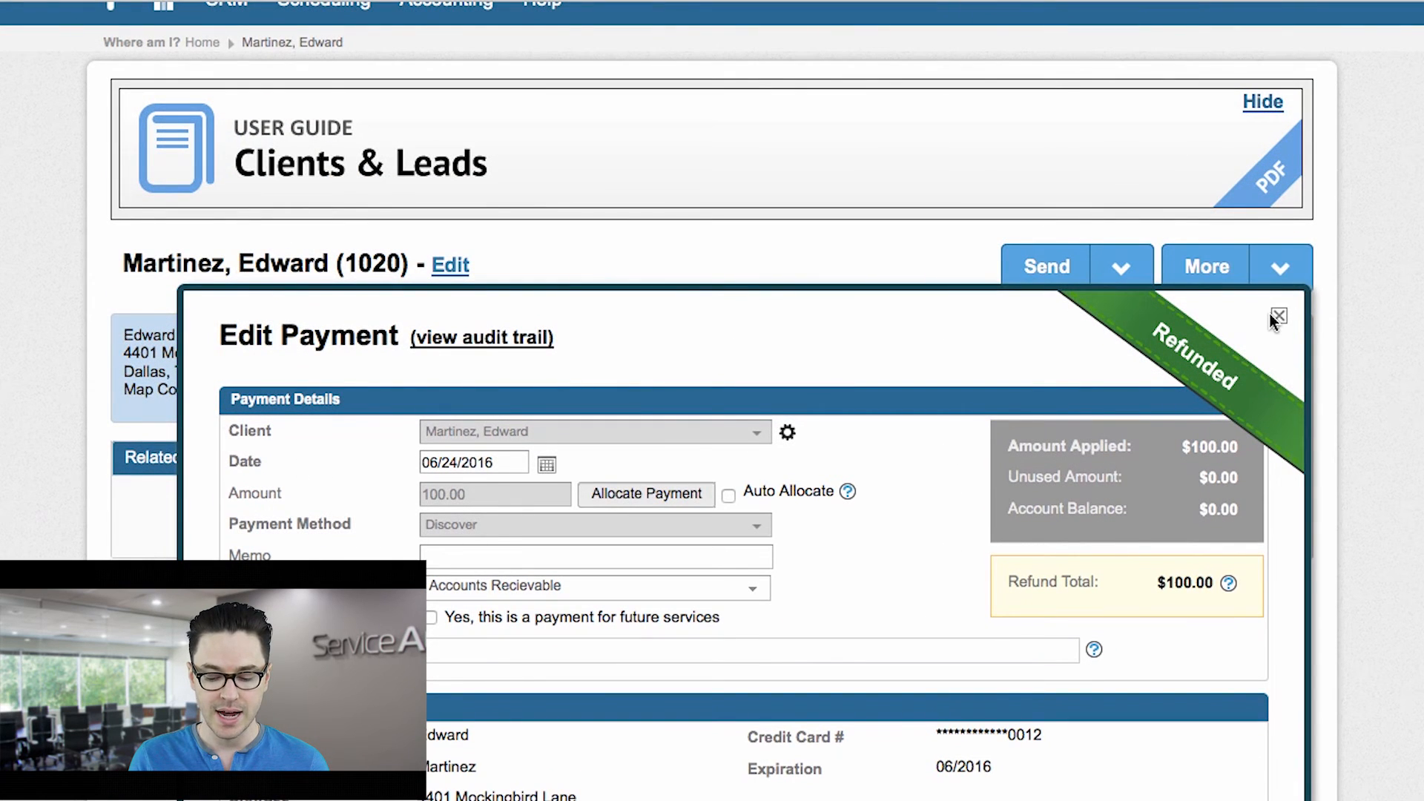
left_click(1278, 315)
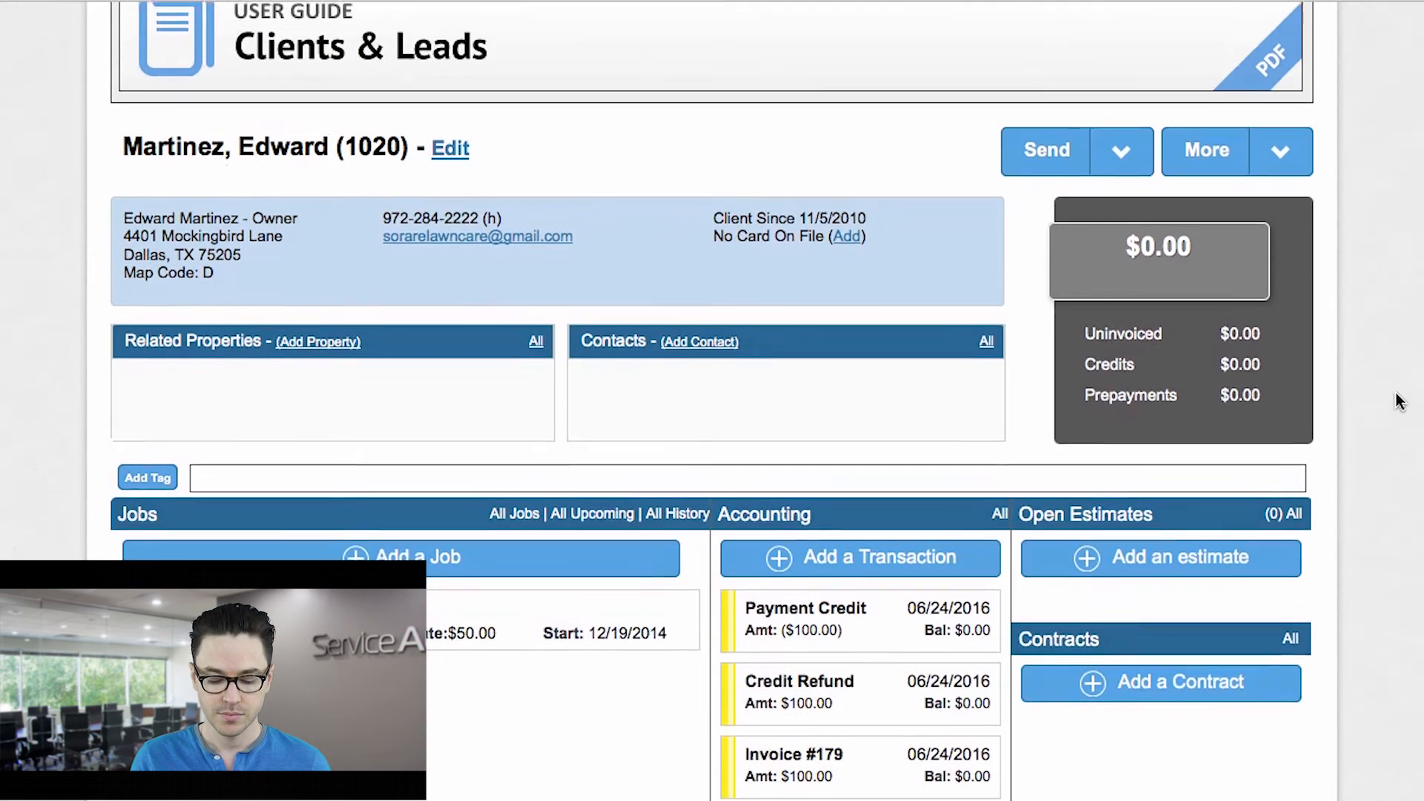
scroll("down", 3)
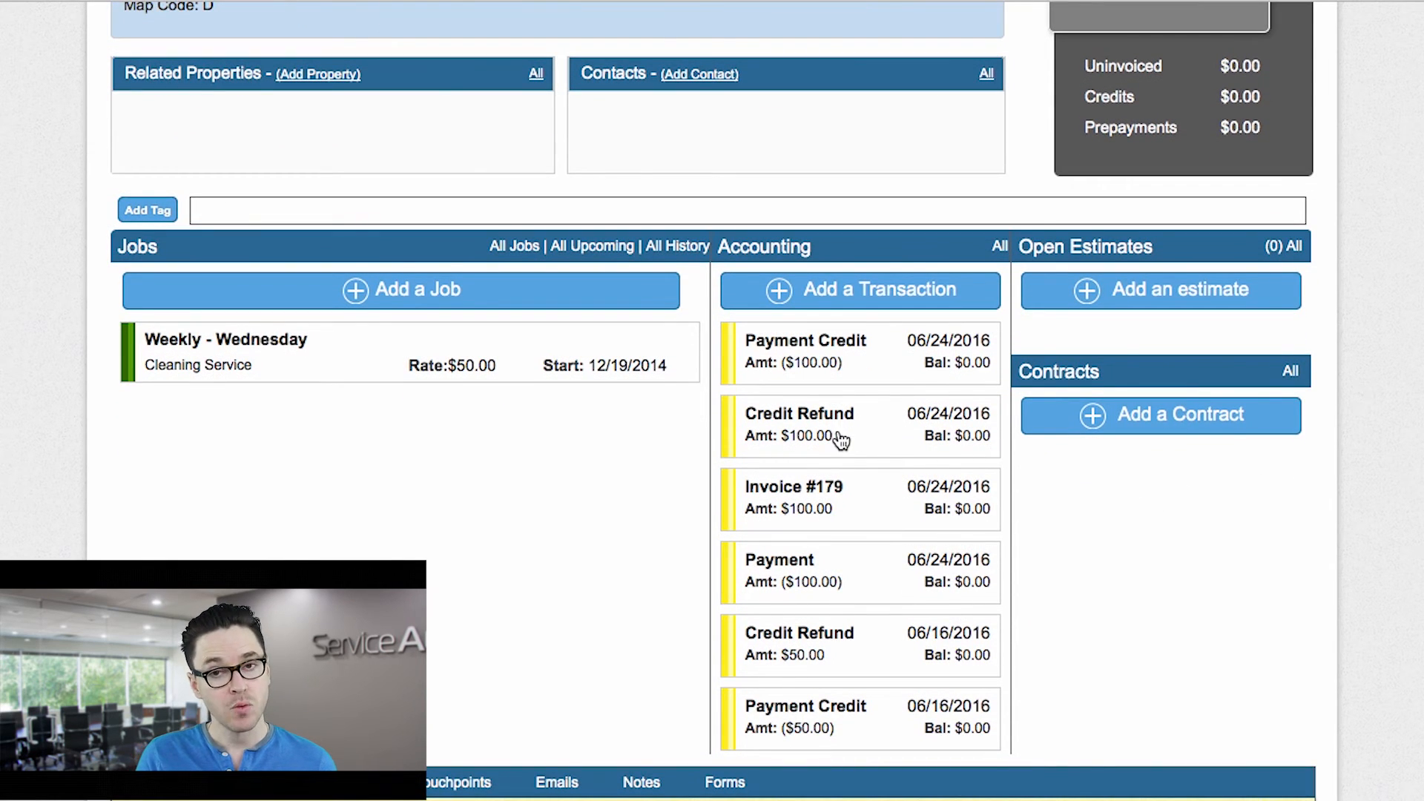
mouse_move(898, 428)
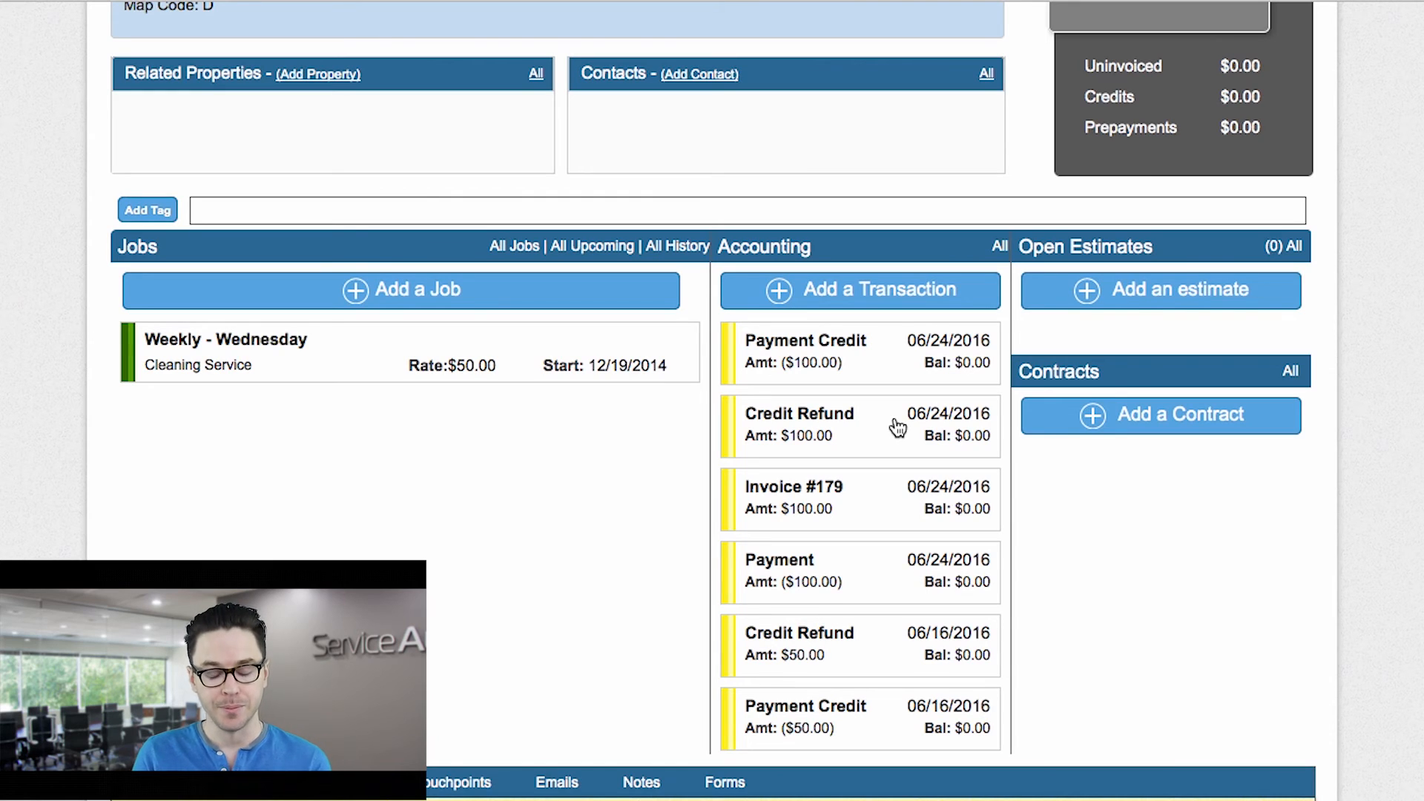
mouse_move(897, 369)
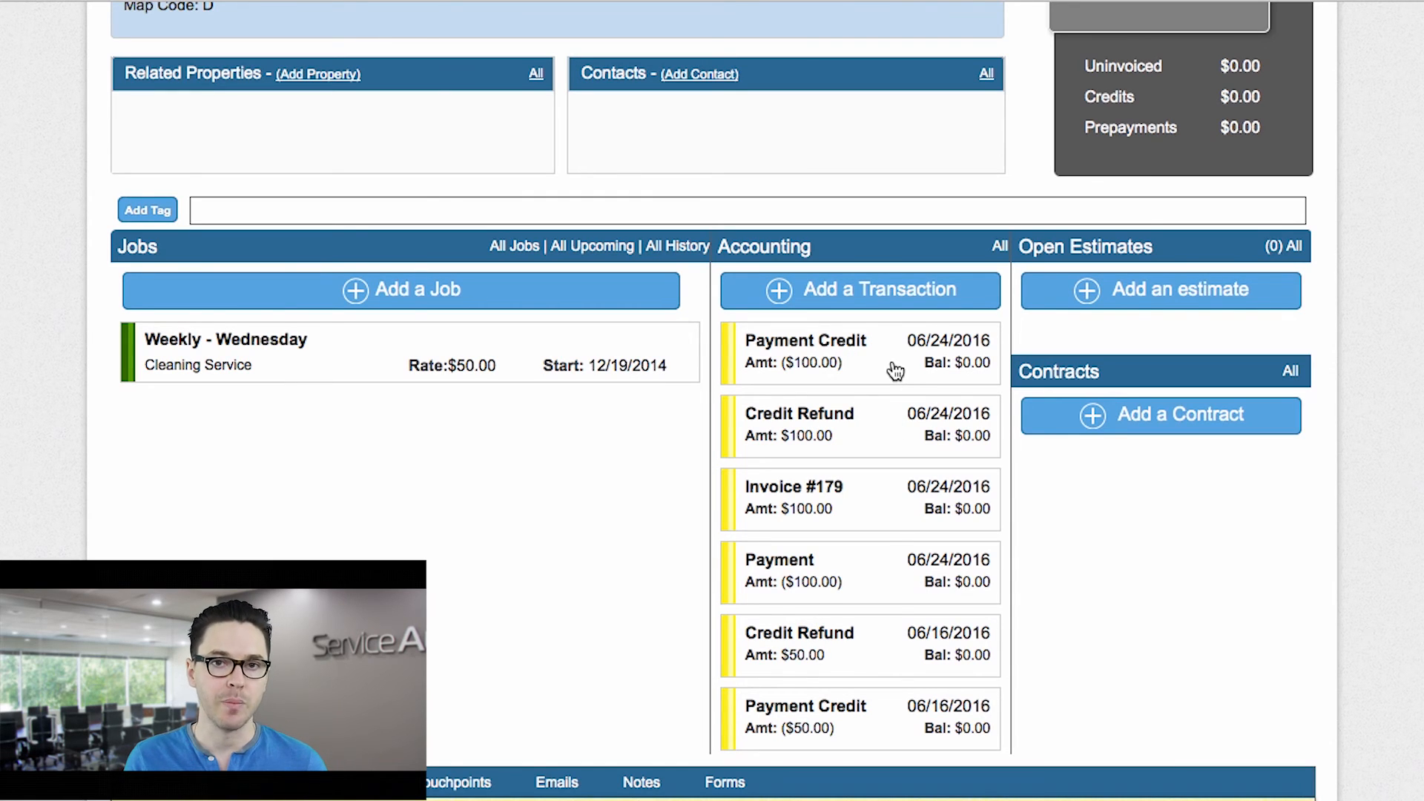